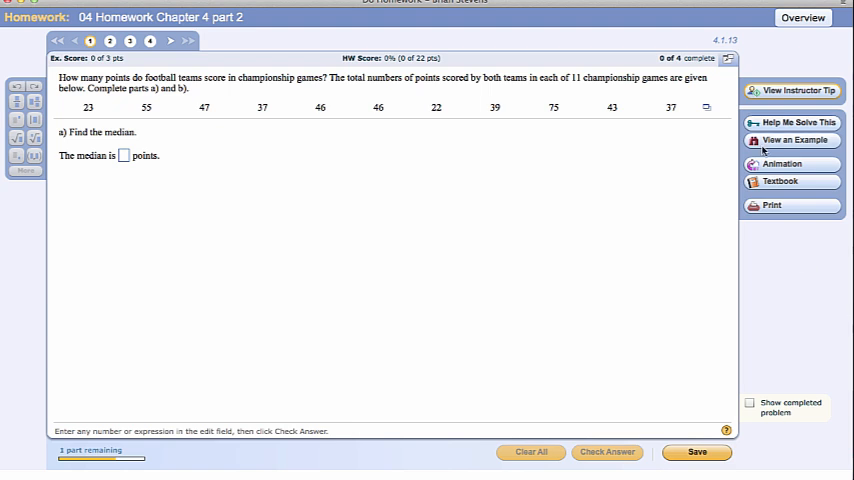
# Make a tab-delimited copy of the eleven championship point totals.
pyautogui.click(706, 107)
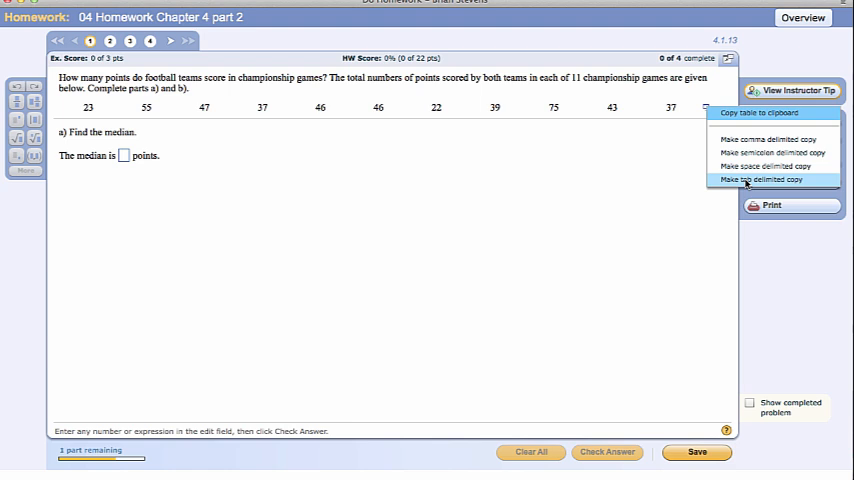
pyautogui.click(422, 290)
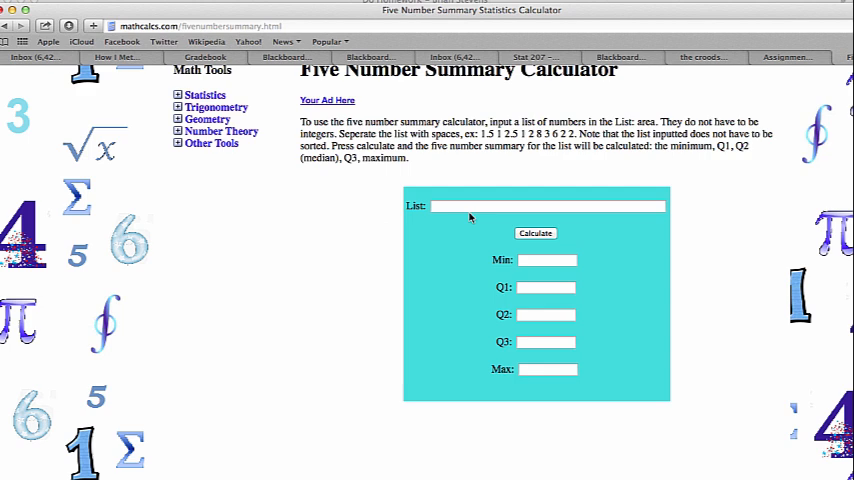
pyautogui.click(548, 206)
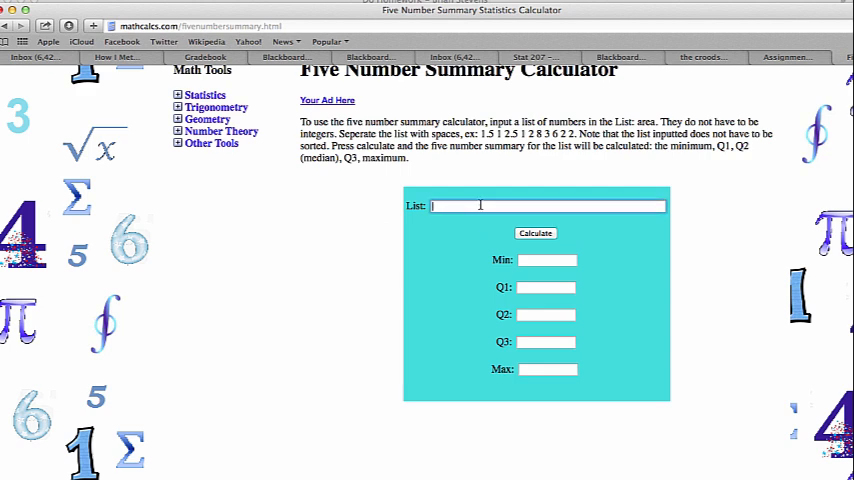
pyautogui.write('23 55 47 37 46 46 22 39 75 43 37')
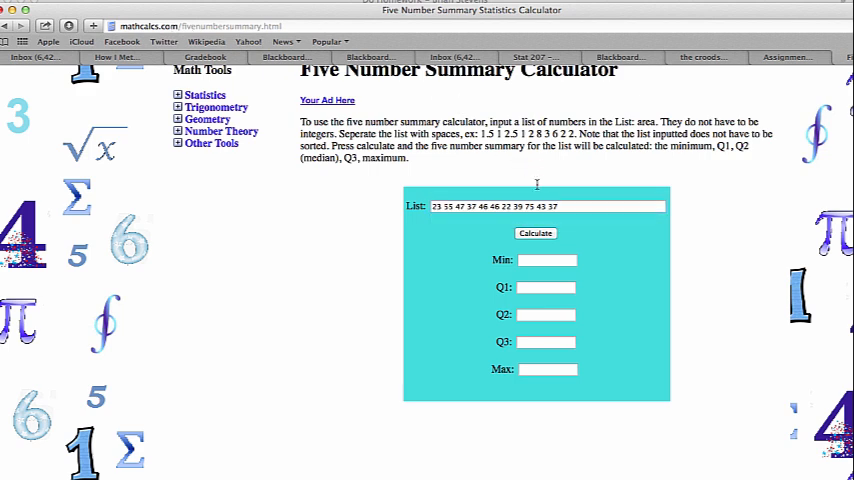
pyautogui.click(535, 233)
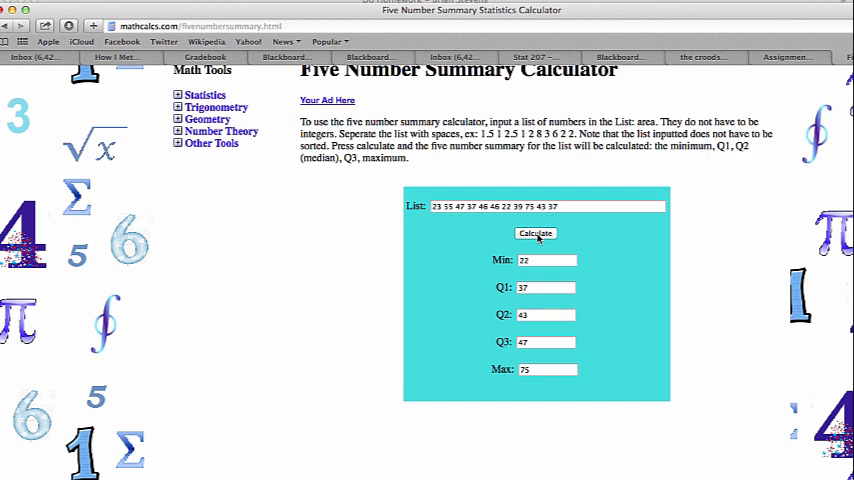
pyautogui.moveTo(610, 263)
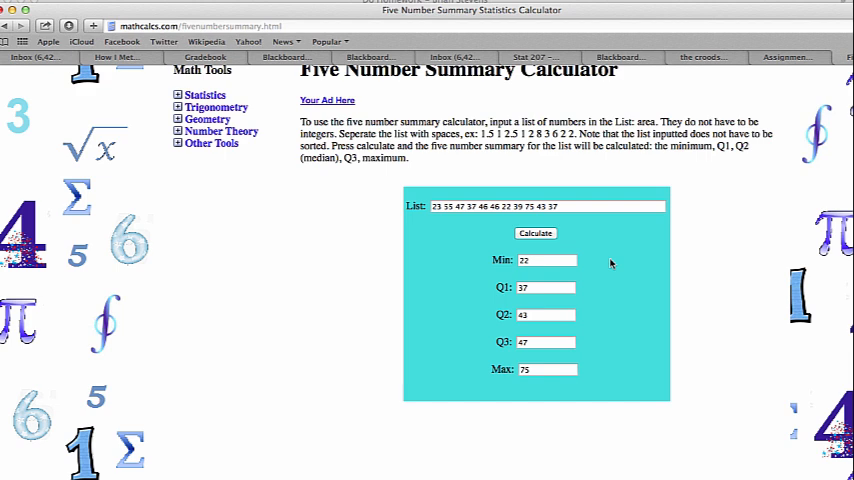
pyautogui.moveTo(535, 277)
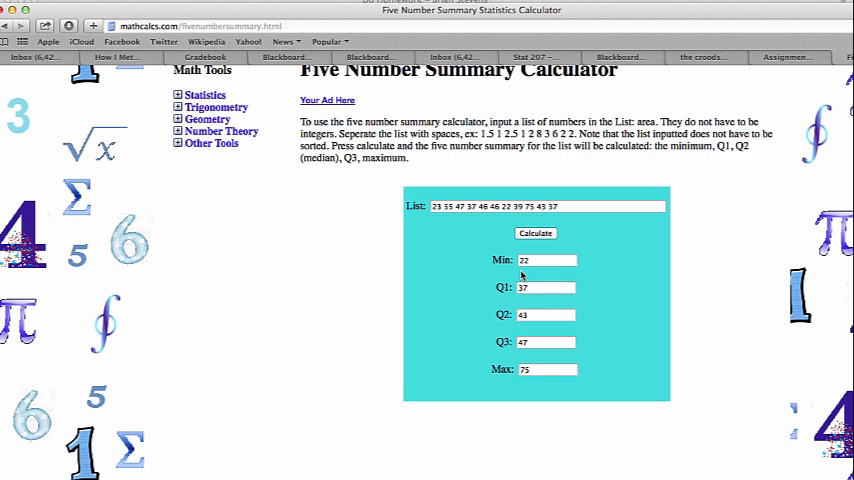
pyautogui.moveTo(532, 330)
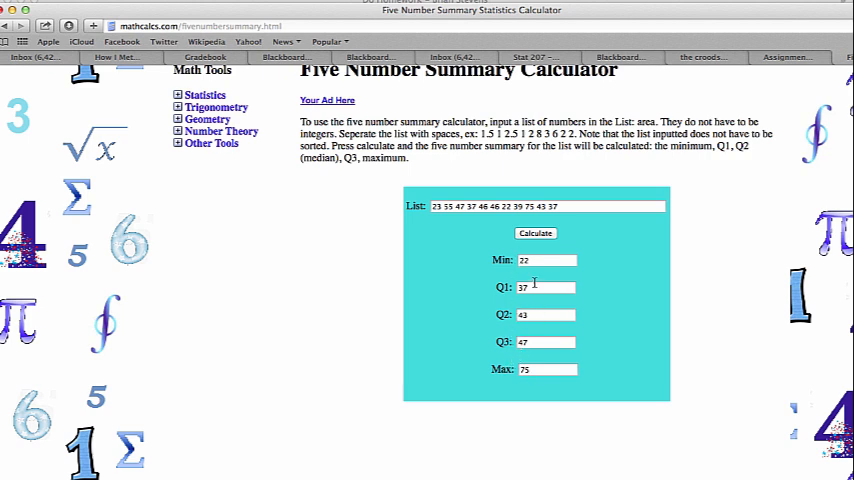
pyautogui.moveTo(549, 331)
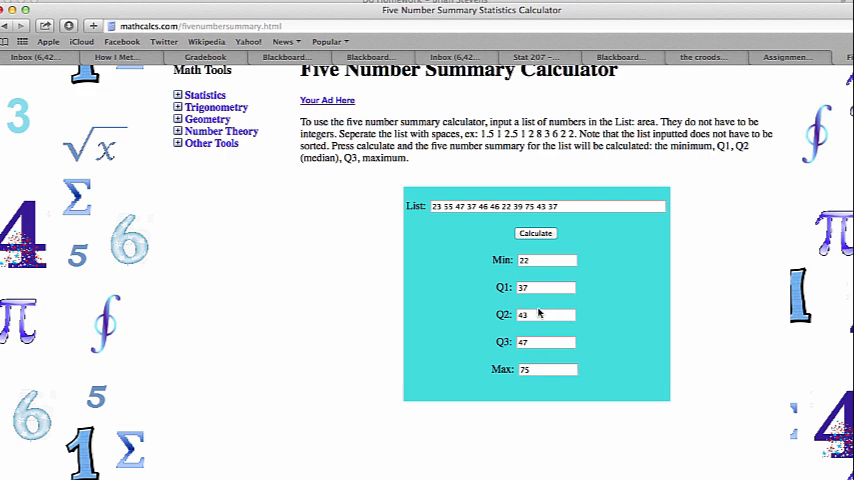
pyautogui.moveTo(537, 331)
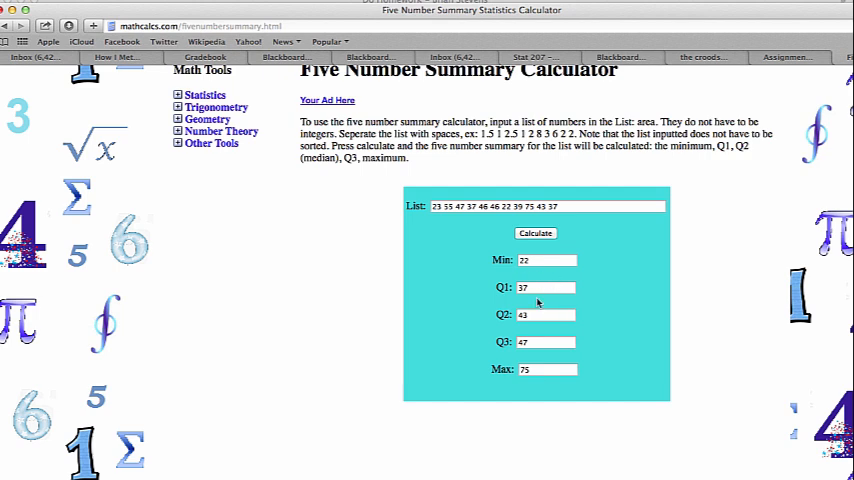
pyautogui.moveTo(542, 333)
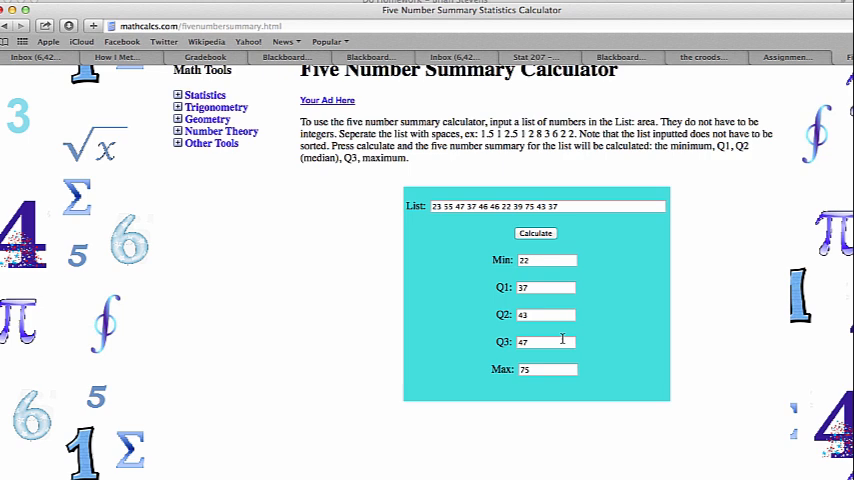
pyautogui.moveTo(544, 333)
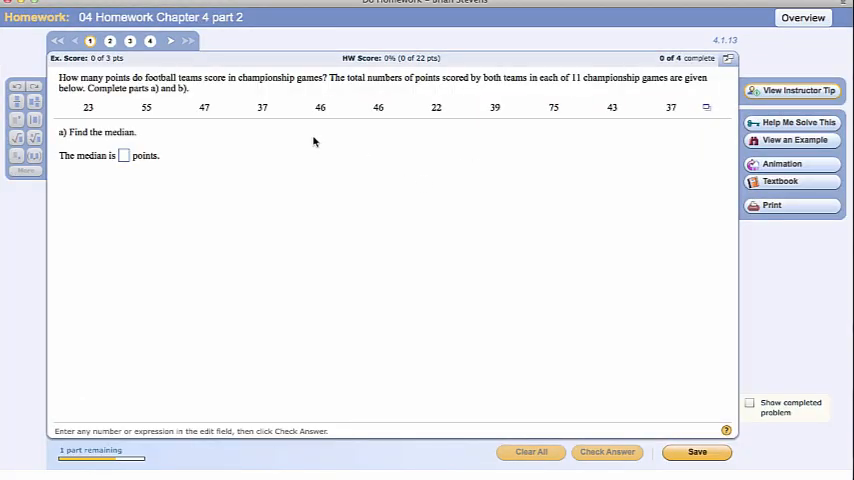
# Submit median 43 with lower quartile 37 and upper quartile 47.
pyautogui.write('43')
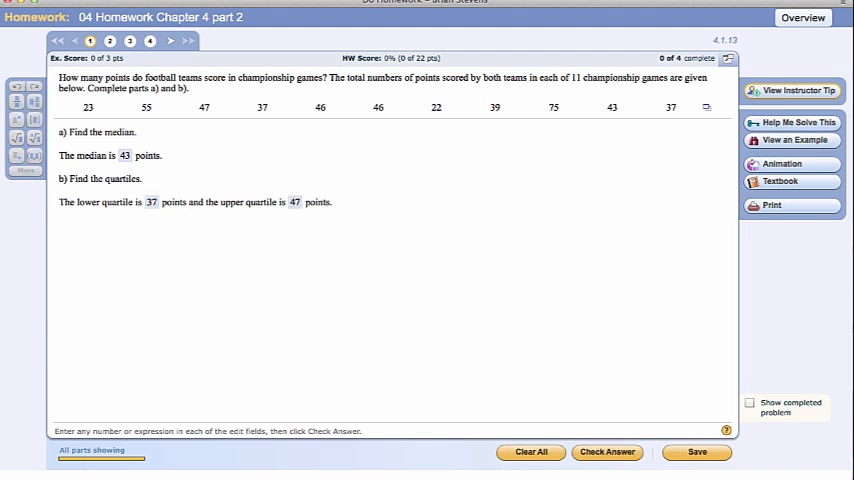
pyautogui.click(607, 451)
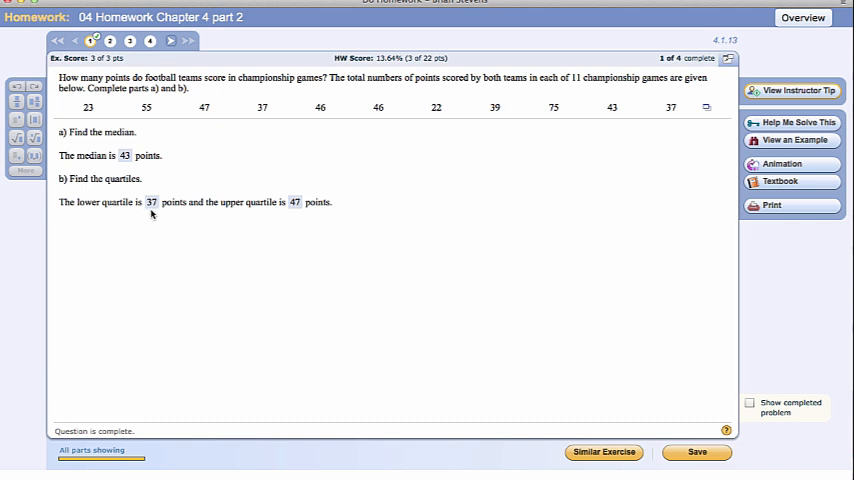
pyautogui.moveTo(290, 228)
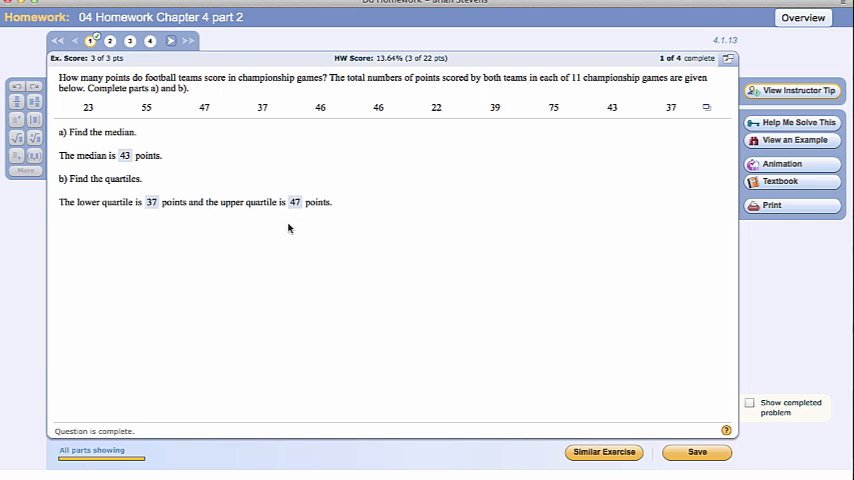
pyautogui.moveTo(155, 90)
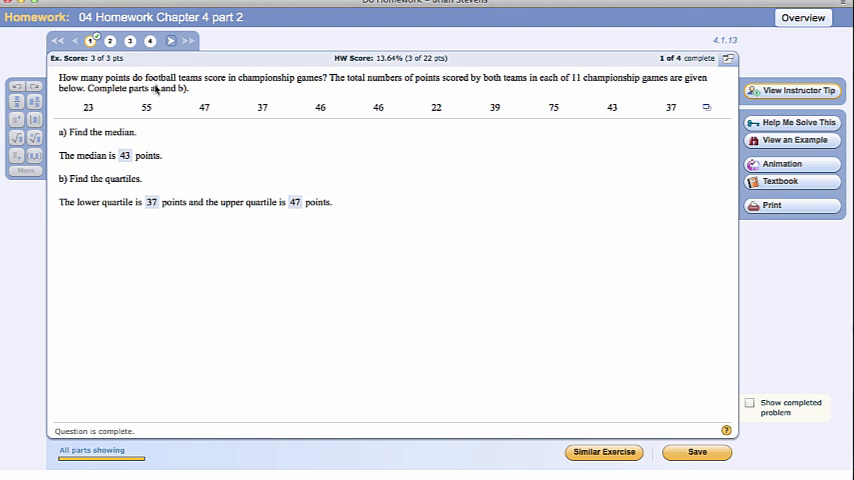
pyautogui.moveTo(135, 58)
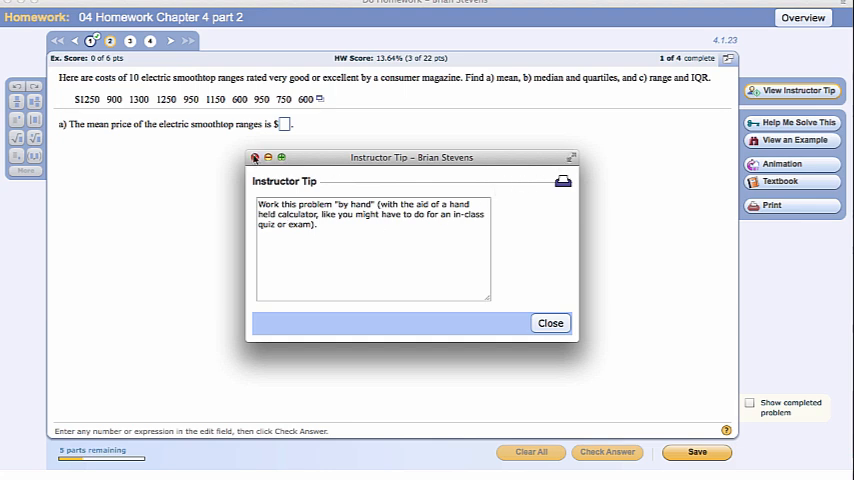
# Close the Instructor Tip window over the smoothtop range question.
pyautogui.click(550, 323)
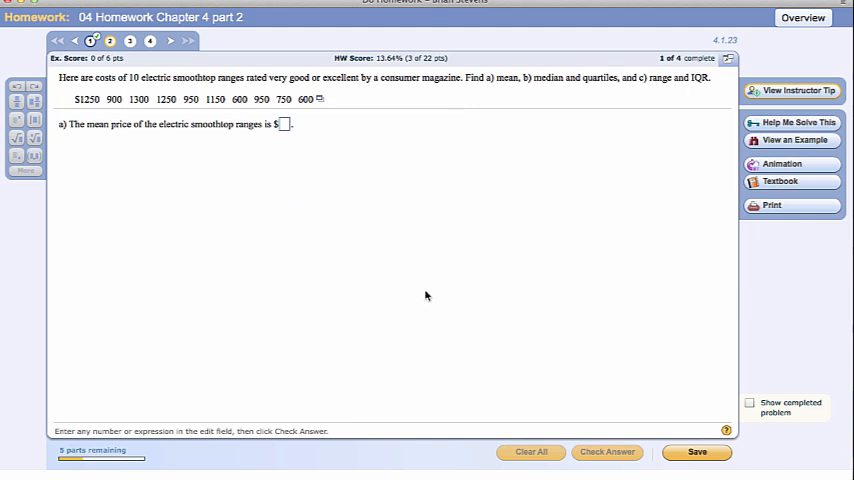
pyautogui.moveTo(268, 257)
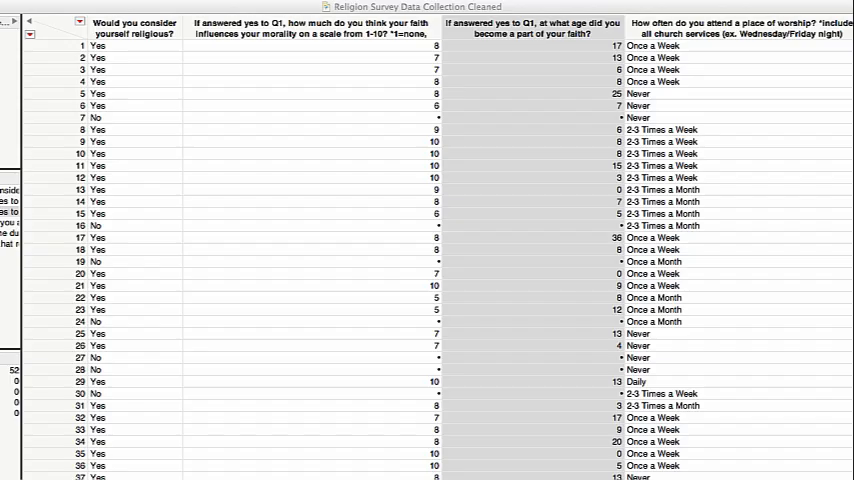
# Create a new JMP data table and paste the copied smoothtop prices into Column 1.
pyautogui.click(15, 10)
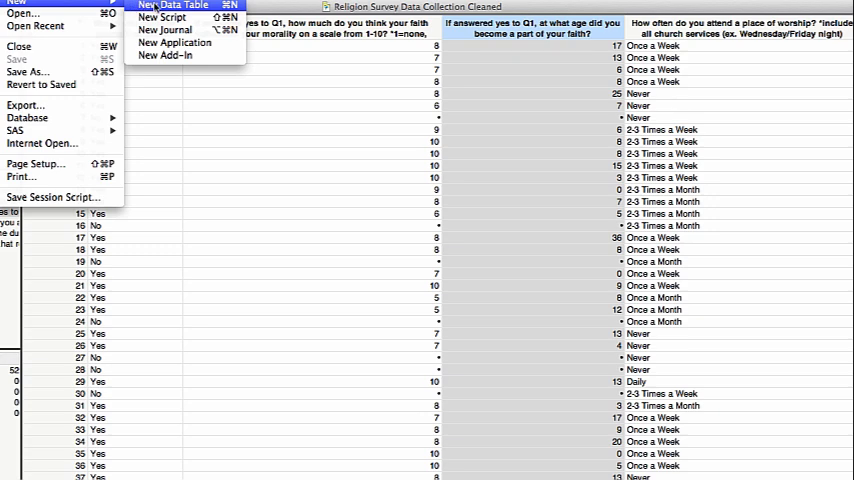
pyautogui.click(172, 6)
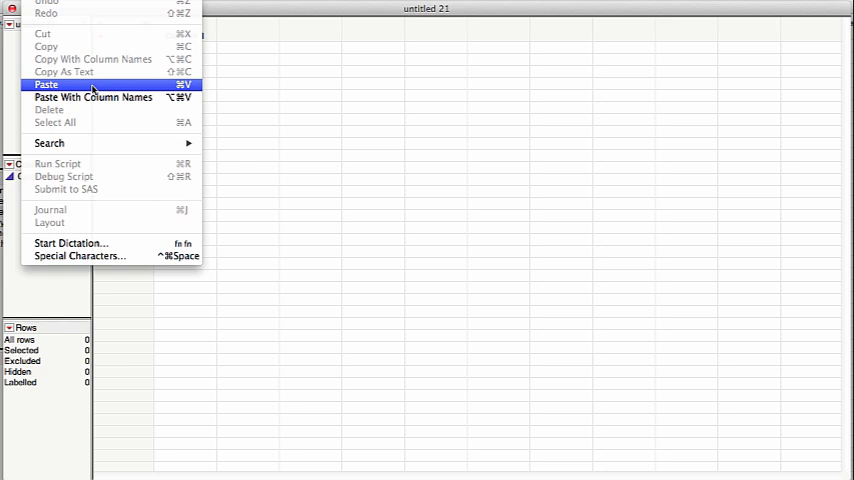
pyautogui.moveTo(110, 97)
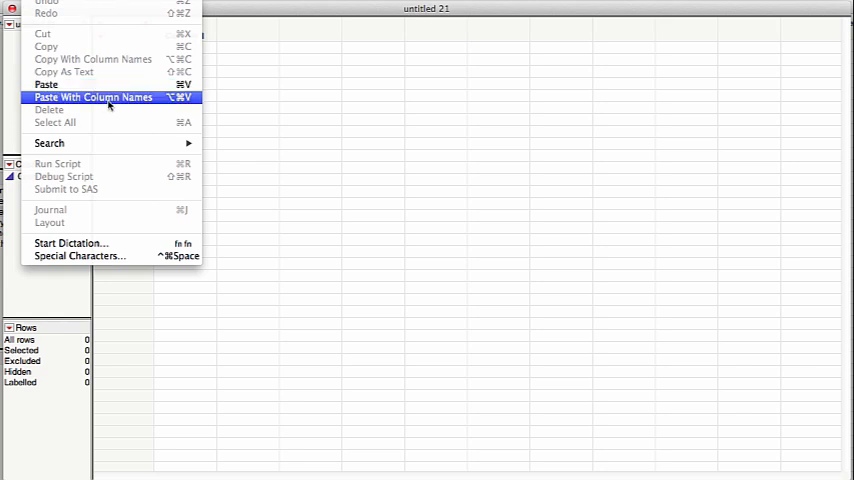
pyautogui.click(92, 97)
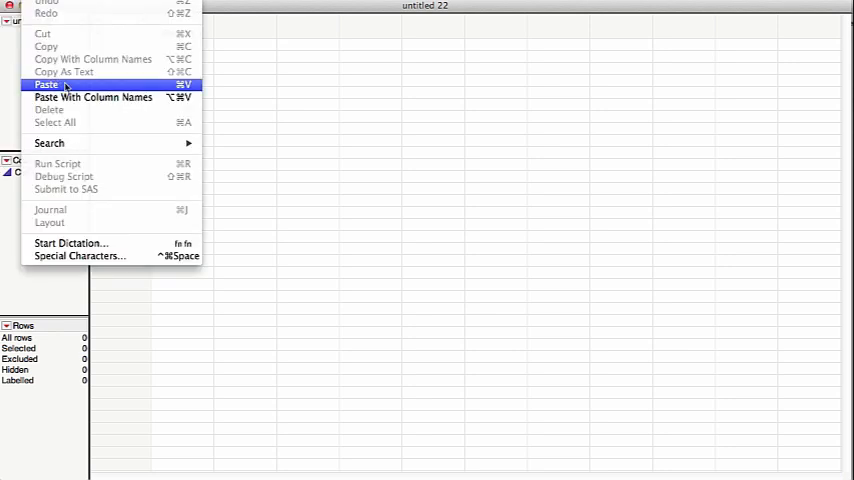
pyautogui.click(45, 84)
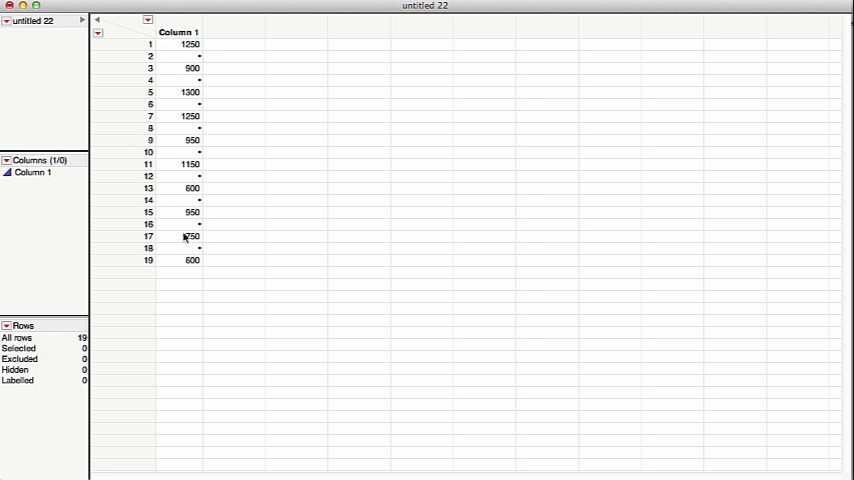
pyautogui.moveTo(232, 221)
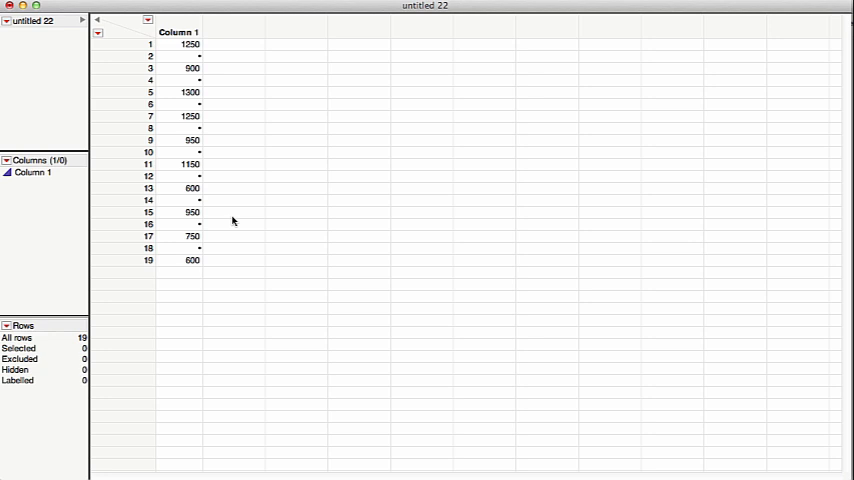
pyautogui.moveTo(207, 161)
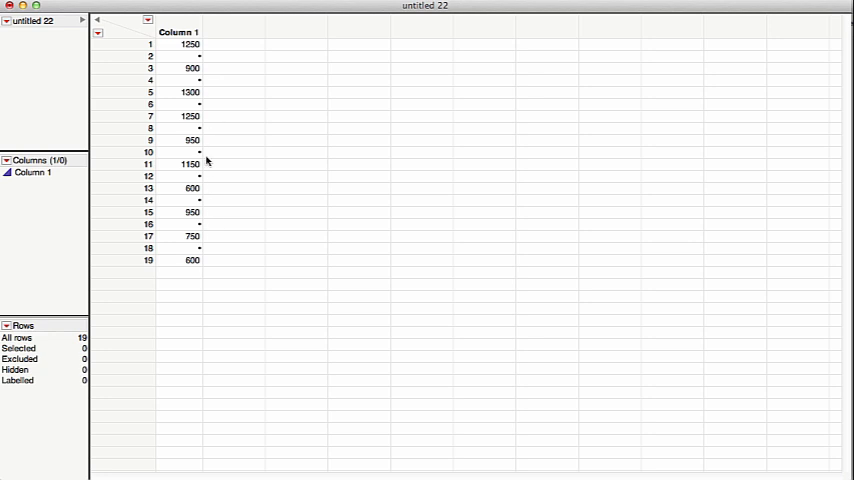
# Delete the empty second row from the price table.
pyautogui.click(148, 55)
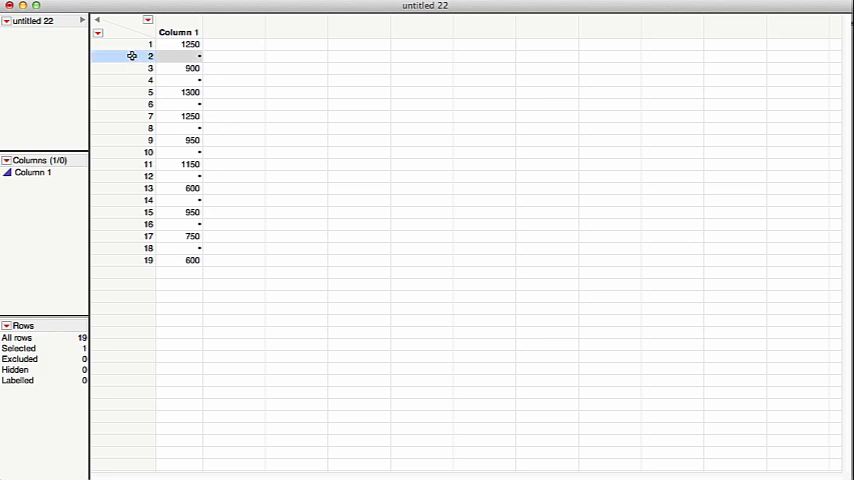
pyautogui.doubleClick(131, 56)
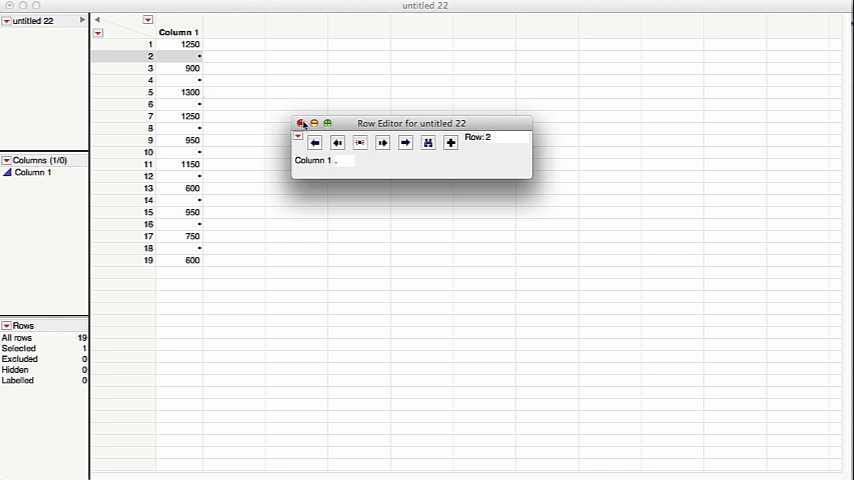
pyautogui.rightClick(148, 56)
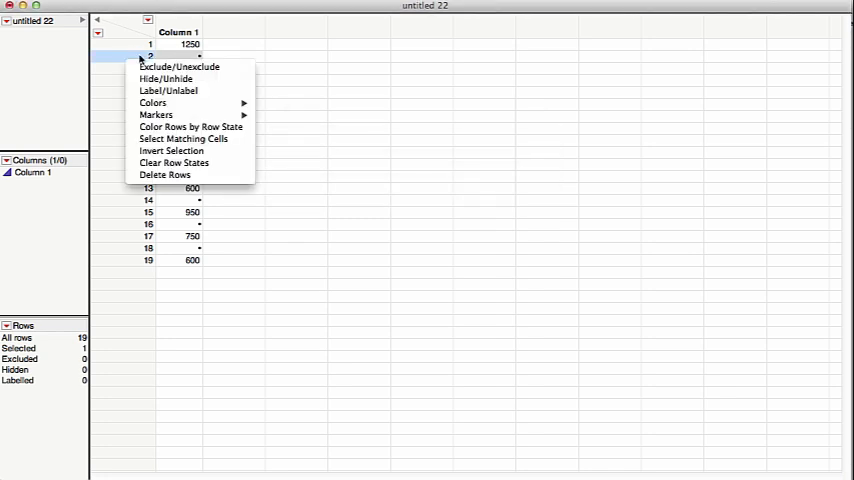
pyautogui.click(165, 175)
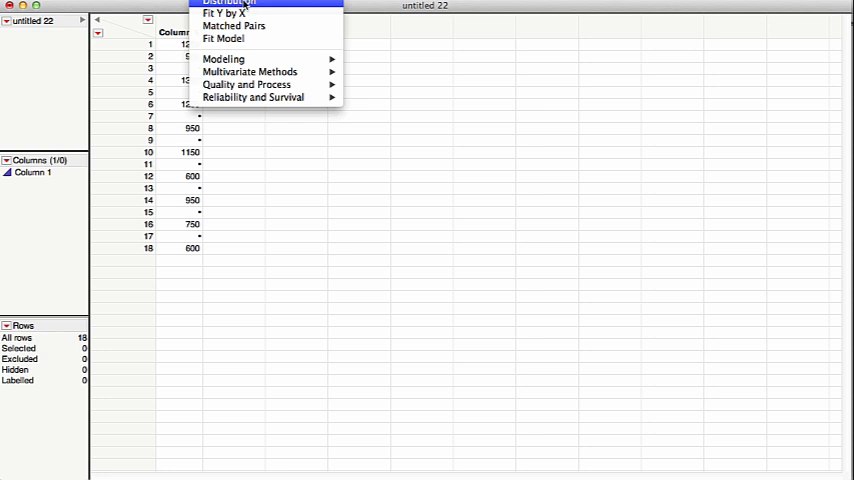
# Run a Distribution analysis with Column 1 as the Y variable.
pyautogui.click(228, 4)
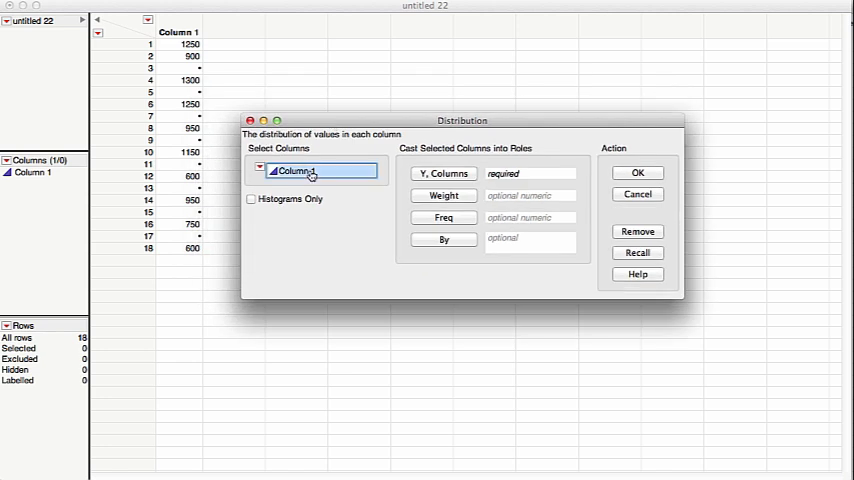
pyautogui.click(443, 173)
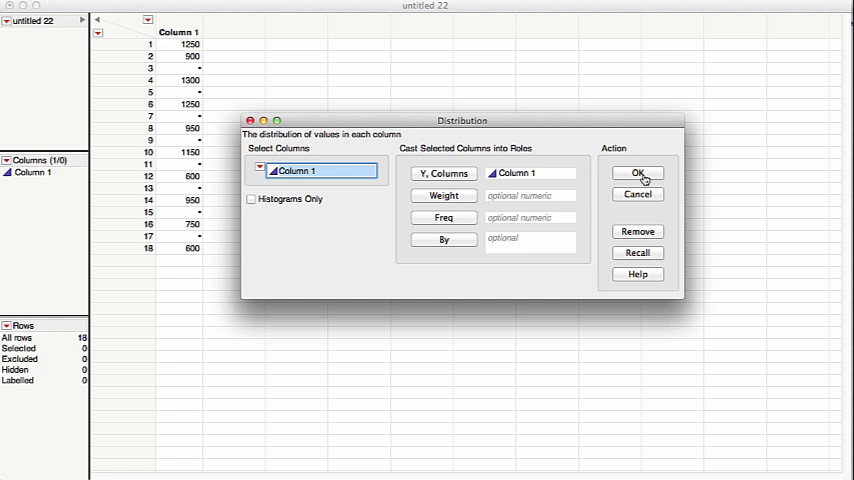
pyautogui.click(638, 172)
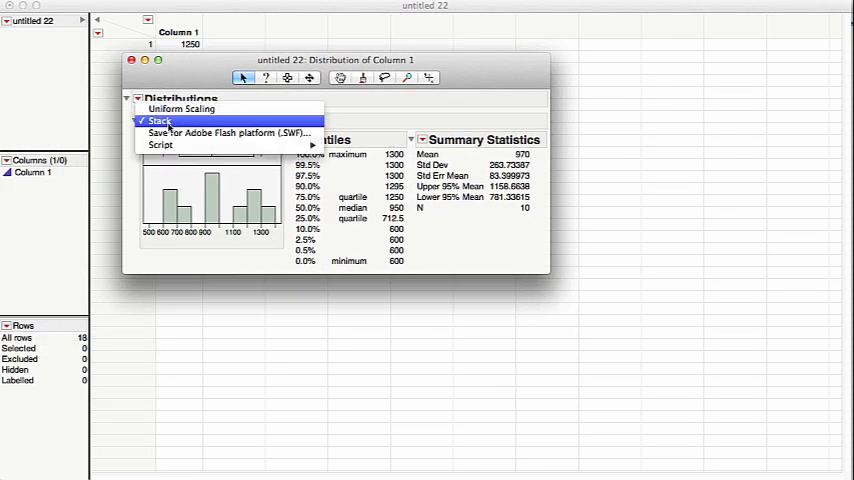
# Toggle the Stack option in the Column 1 distribution report.
pyautogui.click(160, 120)
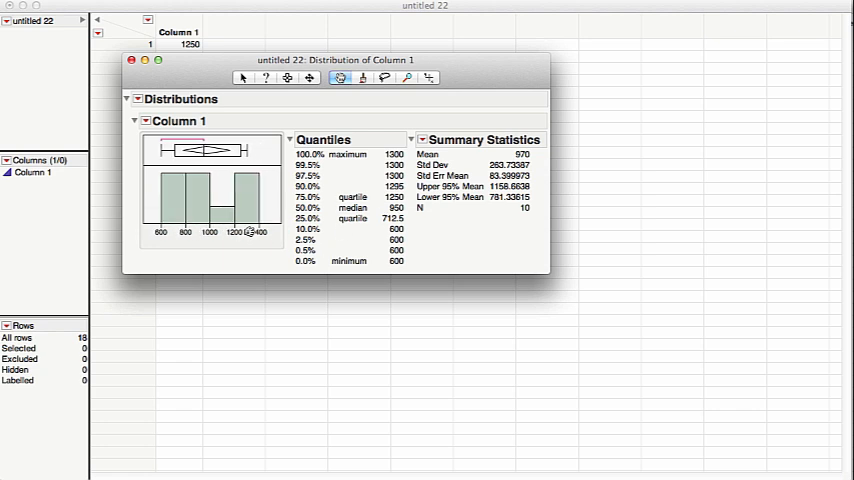
pyautogui.moveTo(248, 285)
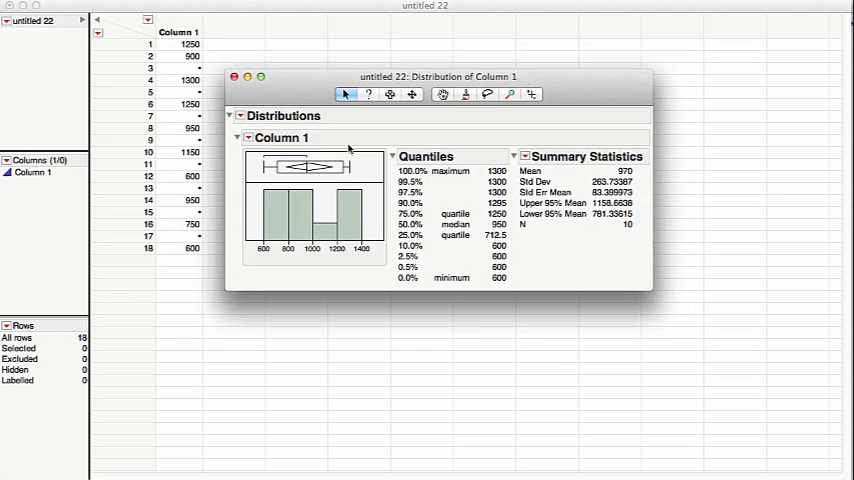
pyautogui.moveTo(199, 208)
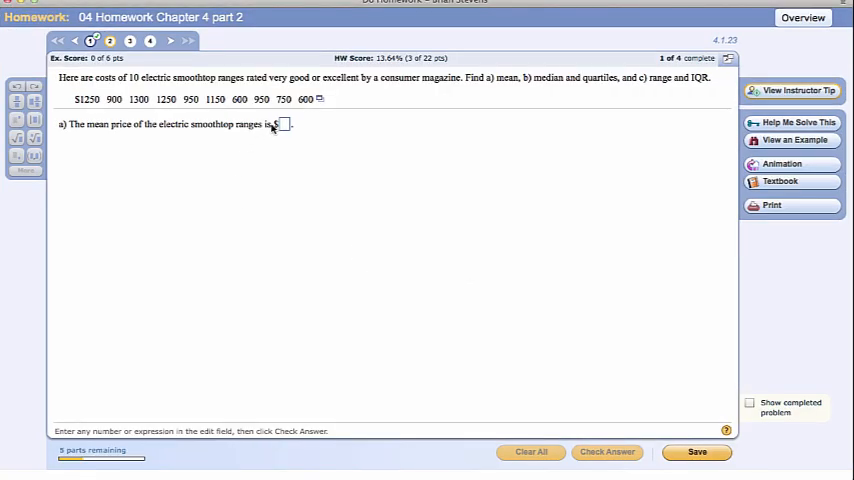
# Submit a mean price of $970 and copy the ten range prices.
pyautogui.write('970')
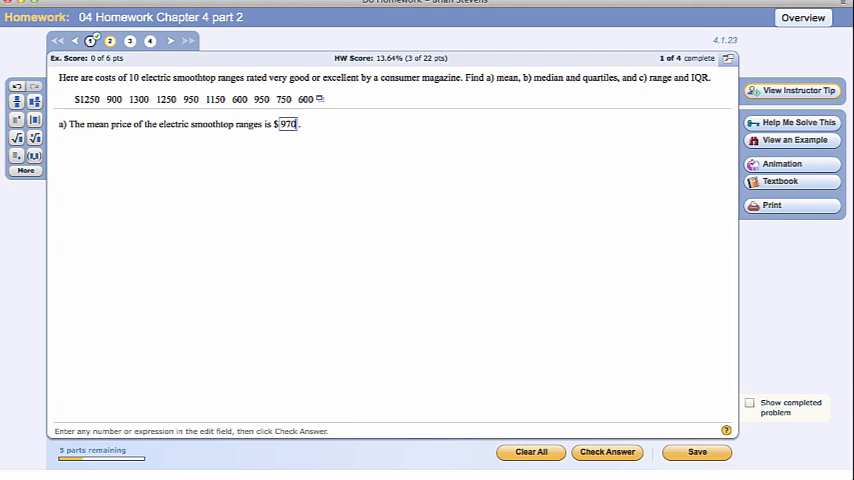
pyautogui.click(607, 451)
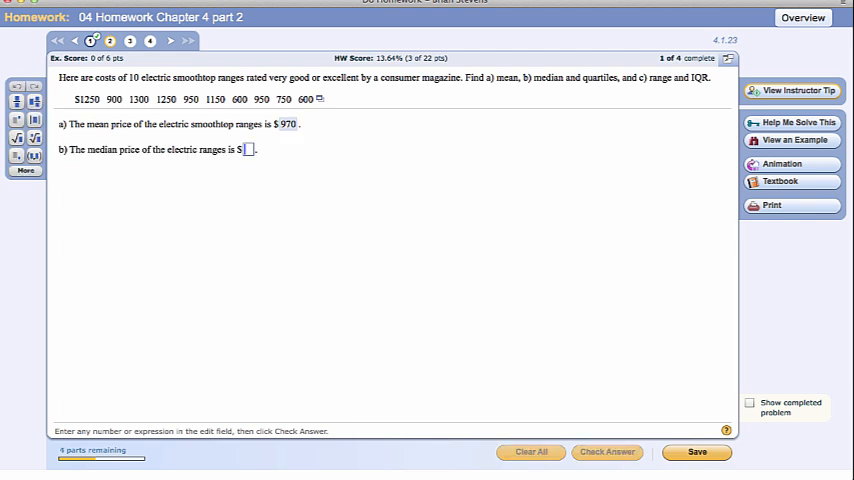
pyautogui.moveTo(315, 242)
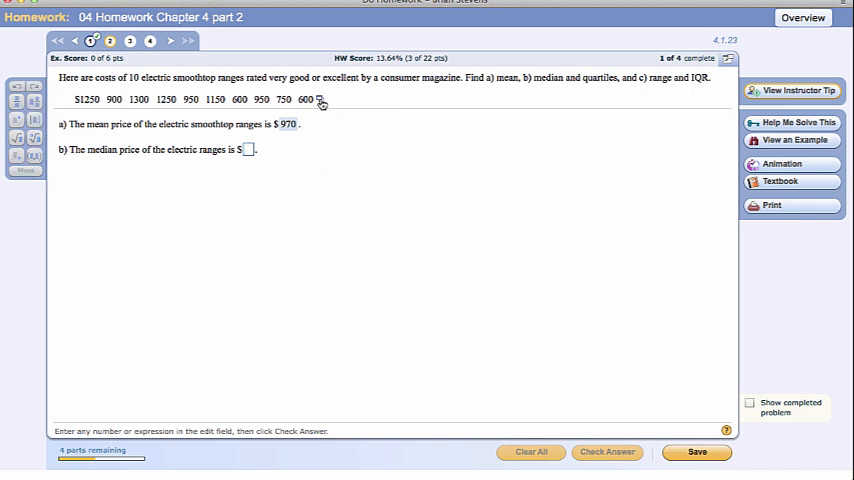
pyautogui.click(320, 99)
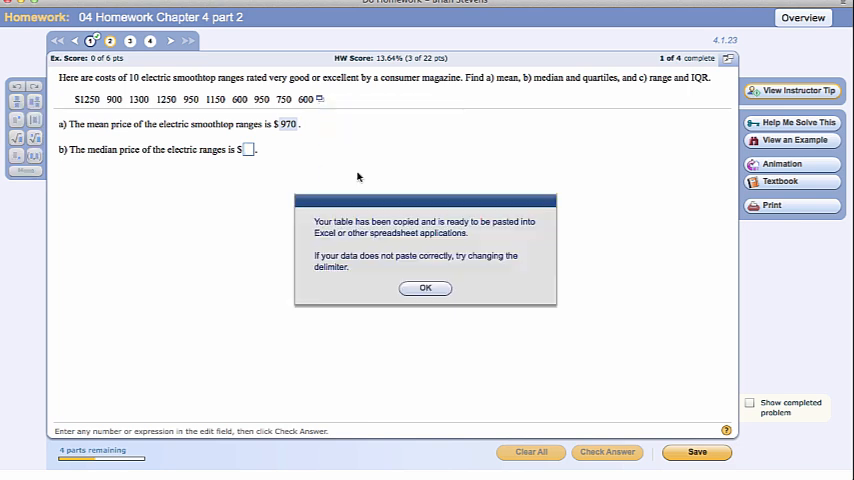
pyautogui.click(425, 288)
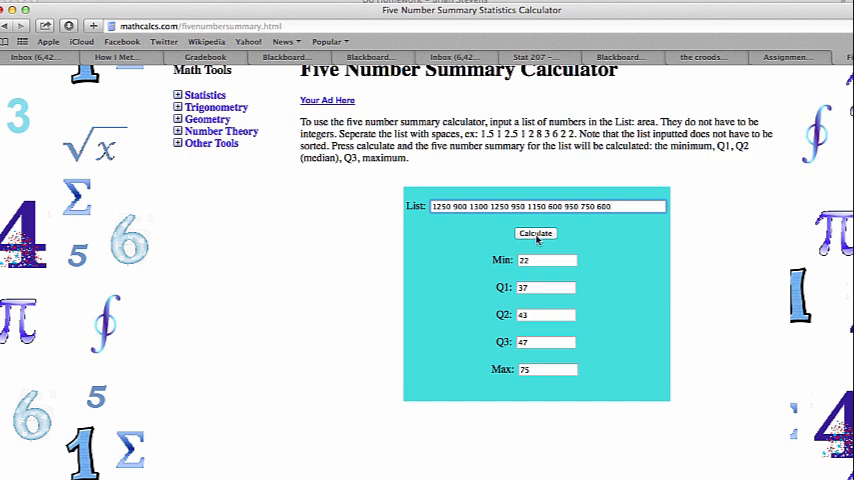
# Summarize the prices, then test quartiles on lists 1 2 3, one with a huge value, and 1 2 3 4.
pyautogui.click(535, 233)
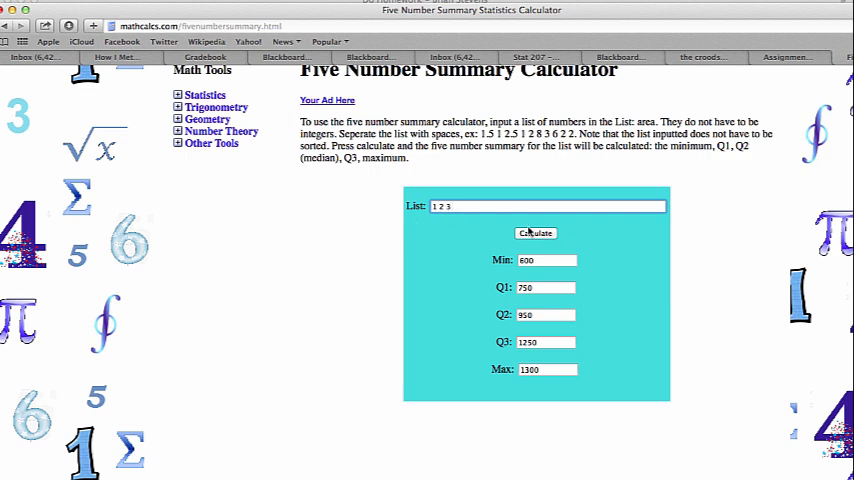
pyautogui.click(535, 233)
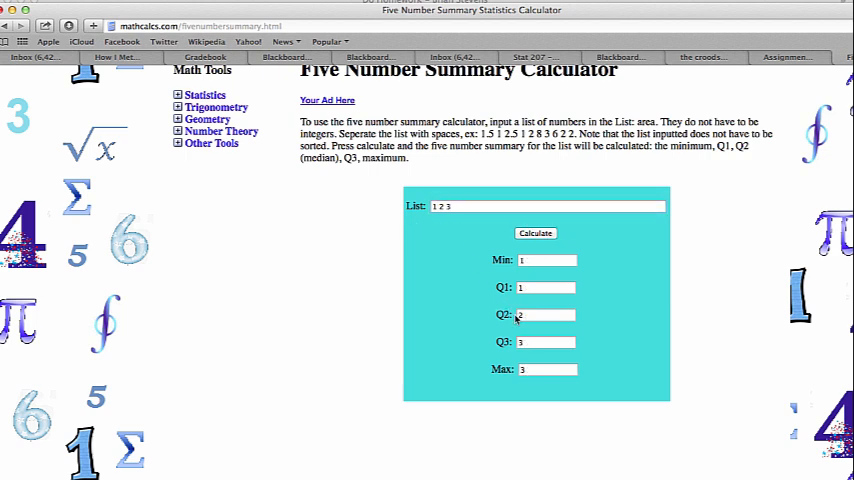
pyautogui.write('0000000000000000000')
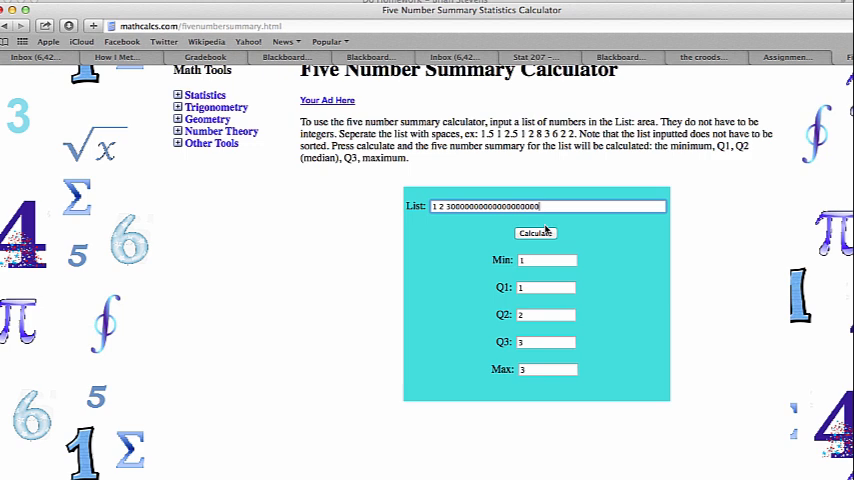
pyautogui.click(535, 233)
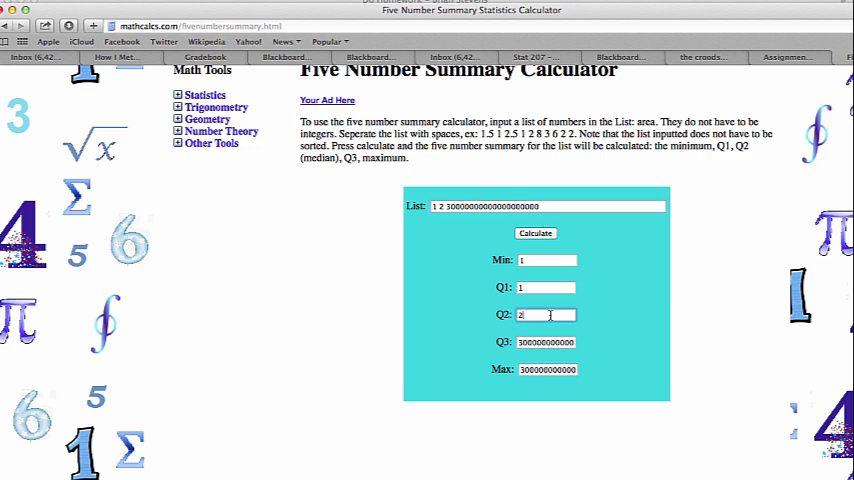
pyautogui.moveTo(432, 226)
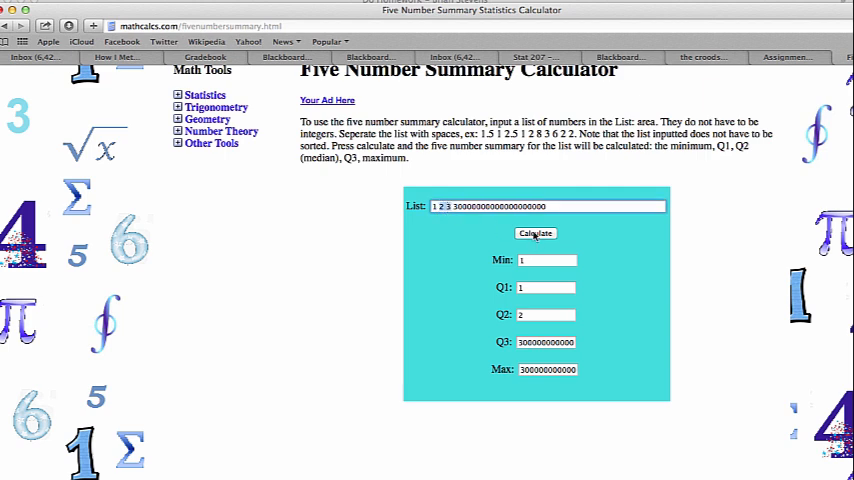
pyautogui.click(534, 233)
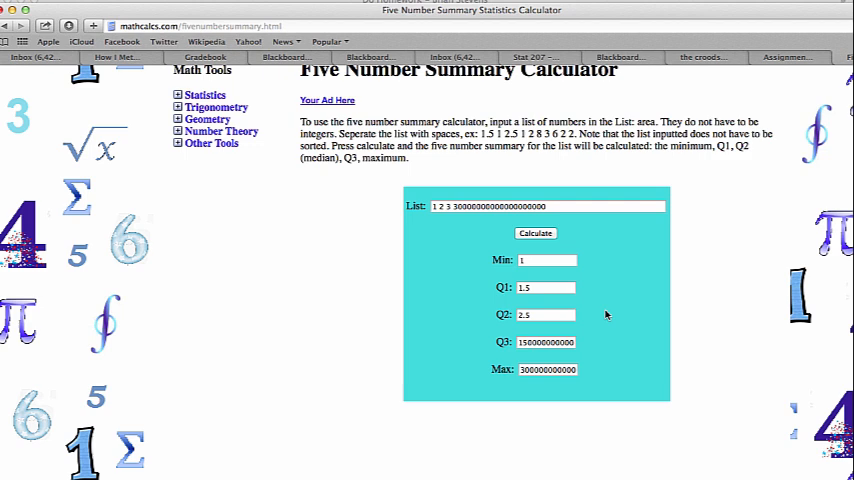
pyautogui.moveTo(552, 284)
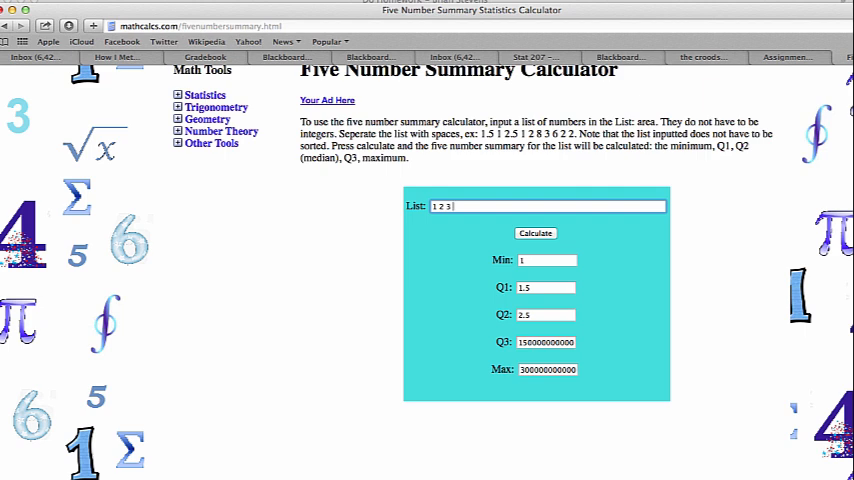
pyautogui.write('4')
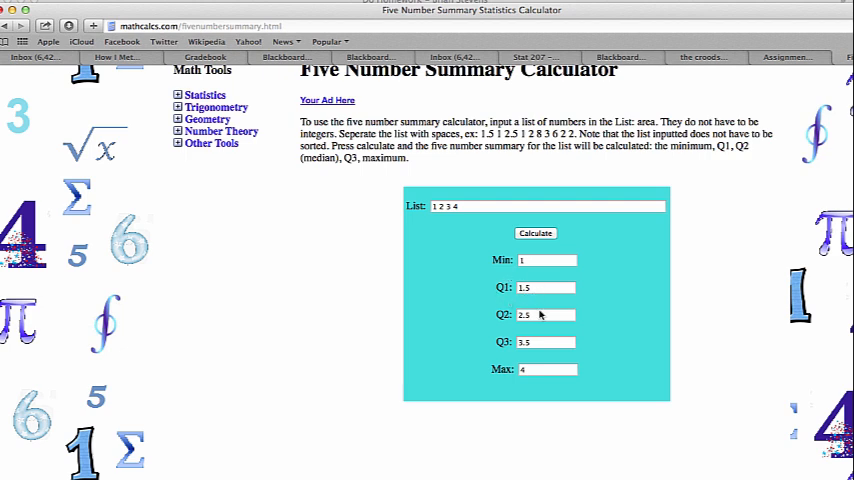
pyautogui.moveTo(445, 184)
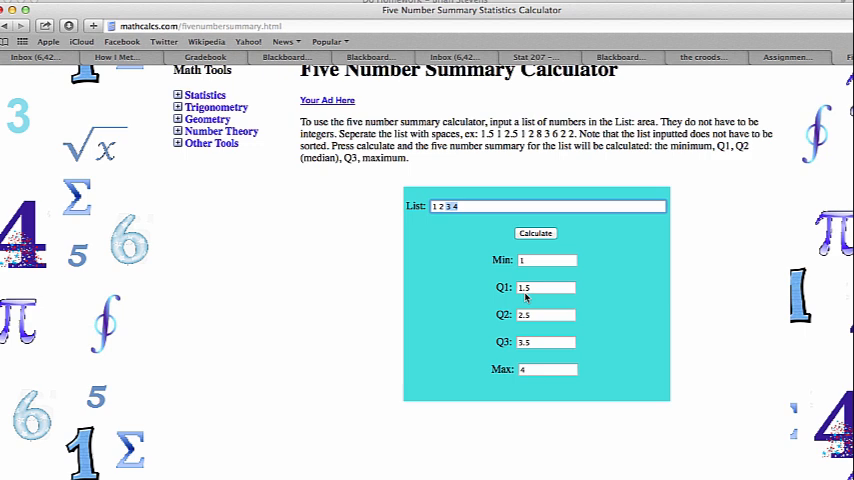
pyautogui.moveTo(553, 302)
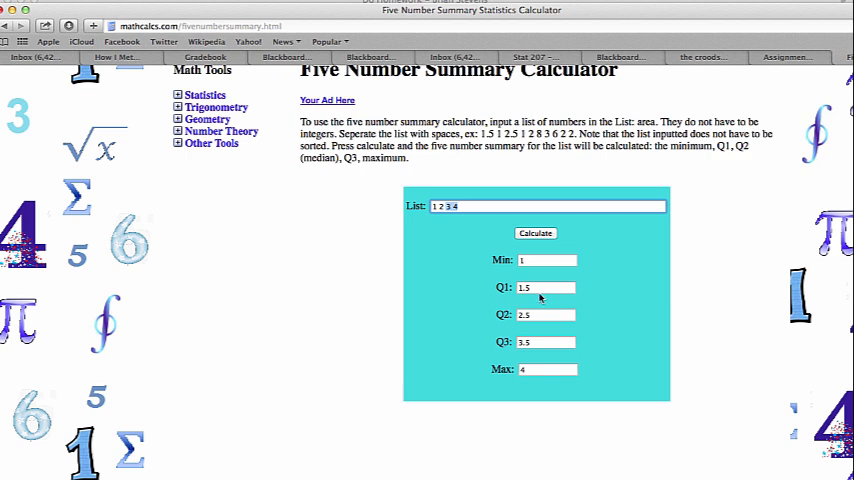
pyautogui.moveTo(499, 277)
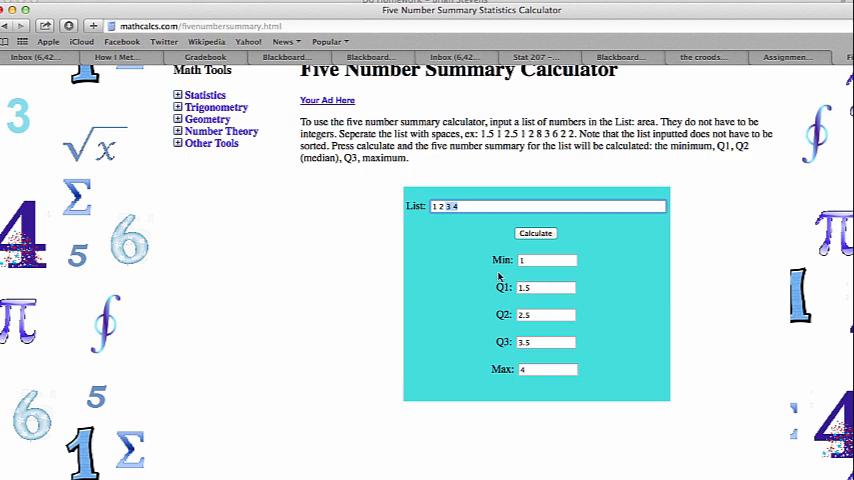
pyautogui.moveTo(458, 218)
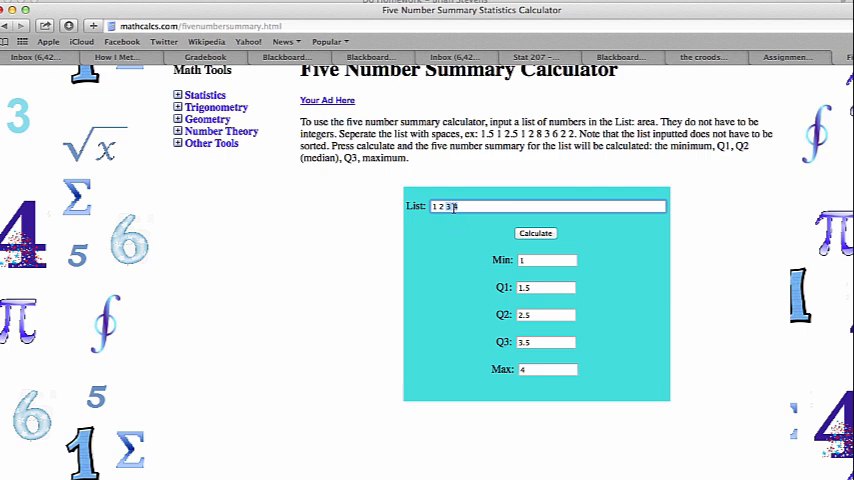
pyautogui.write('.4')
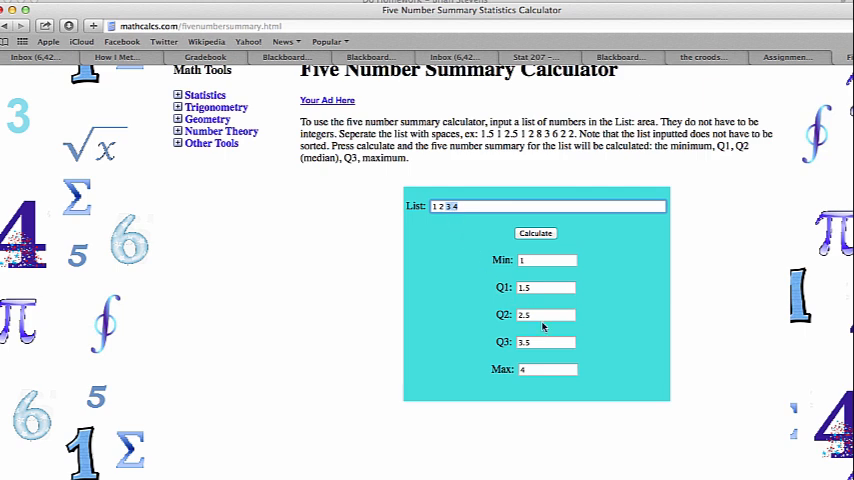
pyautogui.moveTo(509, 200)
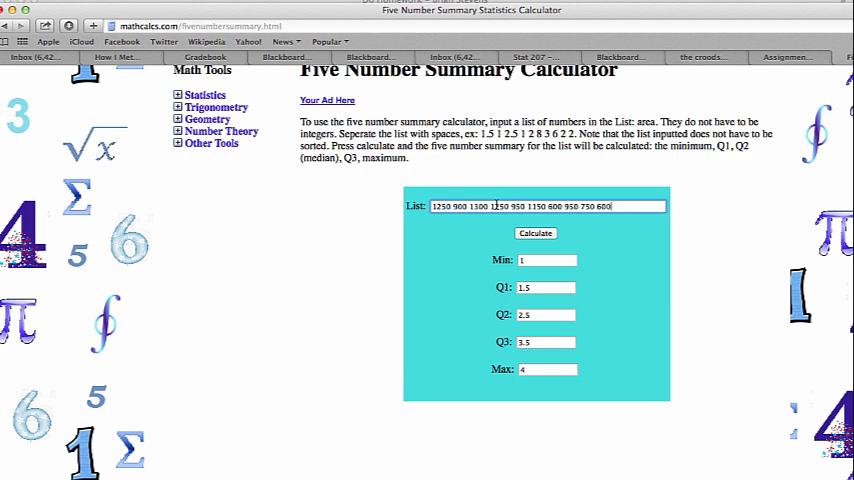
# Review median 950 and quartiles 712.5 and 1250, then return to the Safari homework.
pyautogui.click(535, 233)
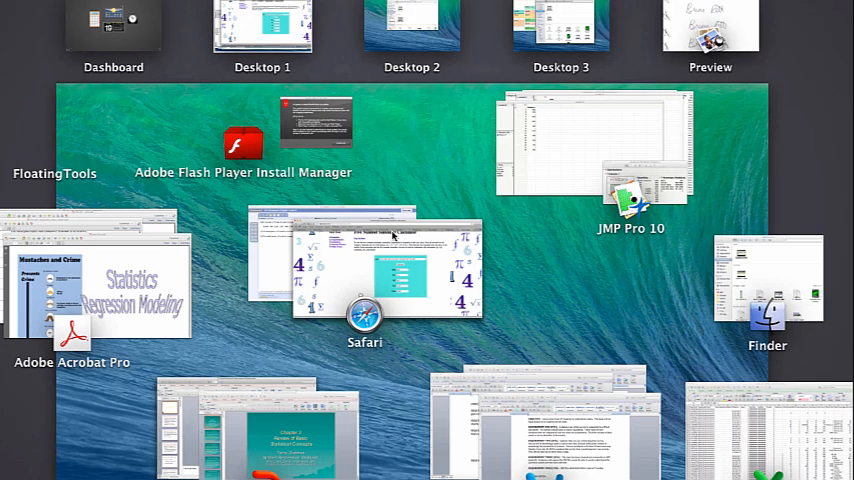
pyautogui.moveTo(542, 302)
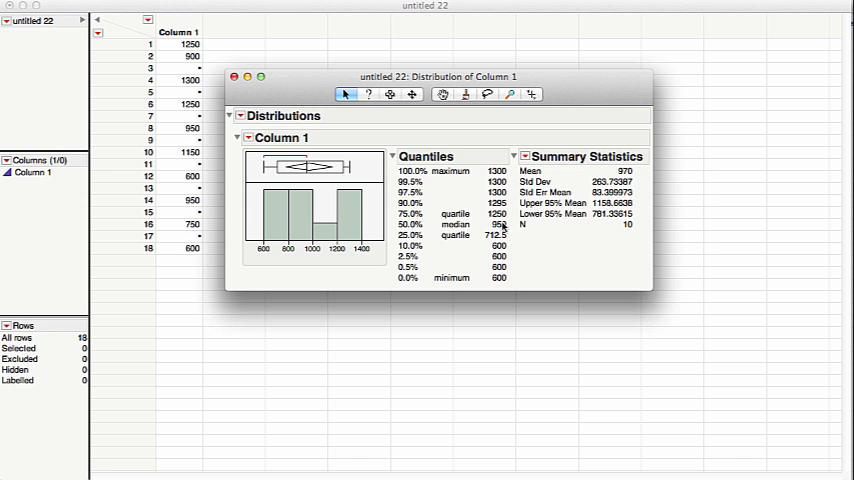
pyautogui.moveTo(535, 253)
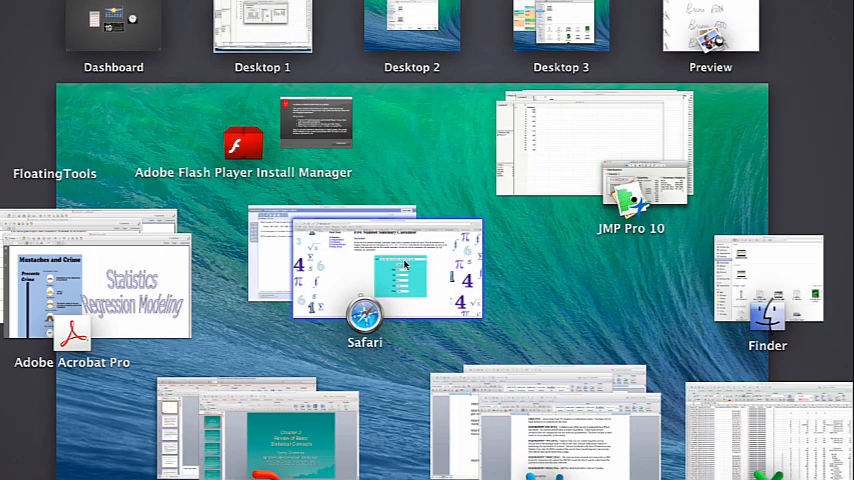
pyautogui.click(385, 265)
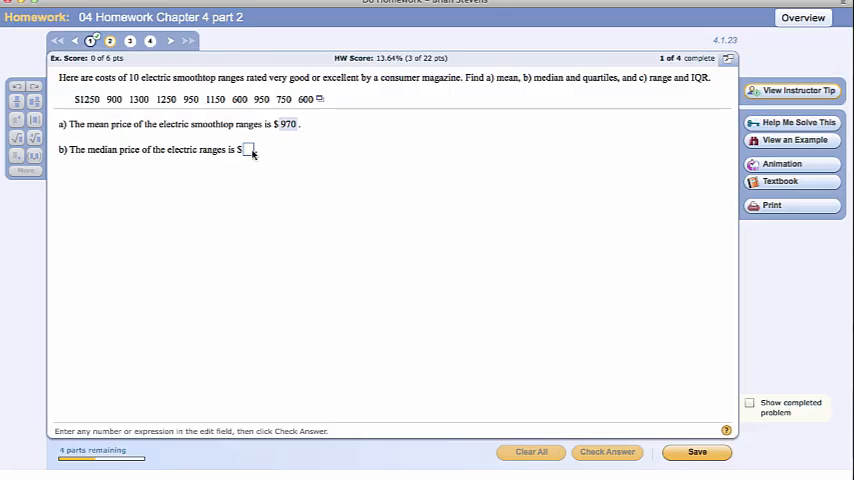
# Enter the median price $950, then quartiles Q1 $750 and Q3 $1250, and confirm acceptance.
pyautogui.write('950')
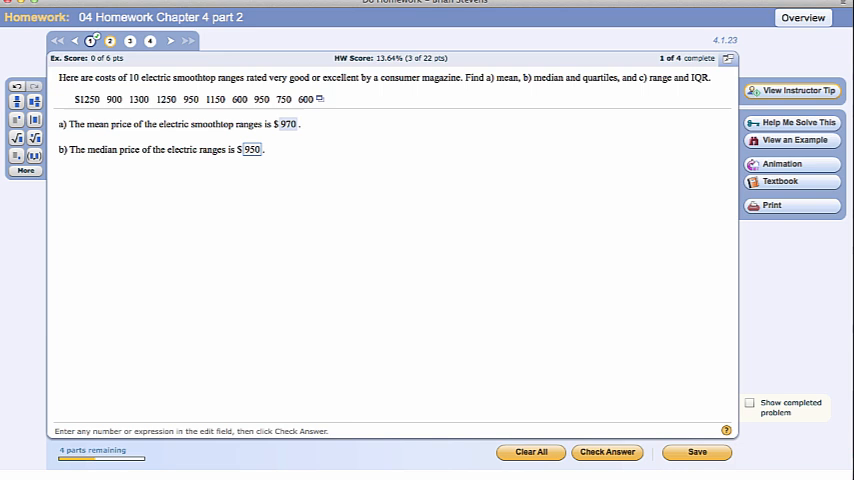
pyautogui.click(607, 451)
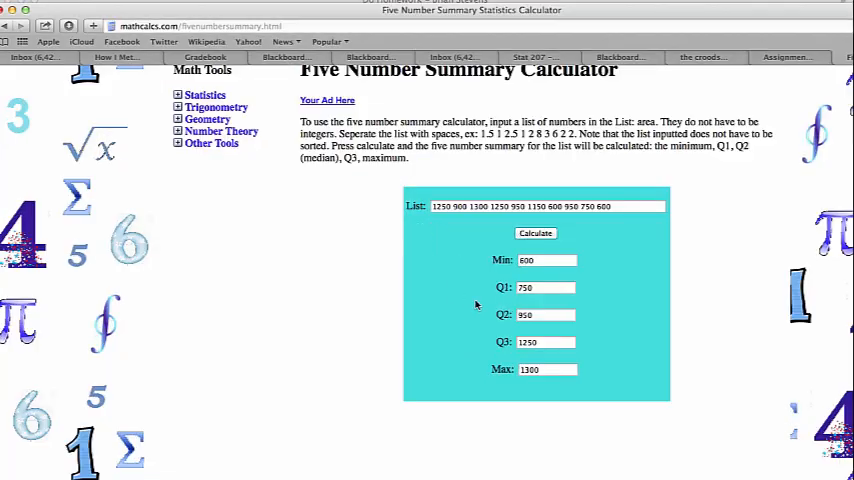
pyautogui.moveTo(550, 298)
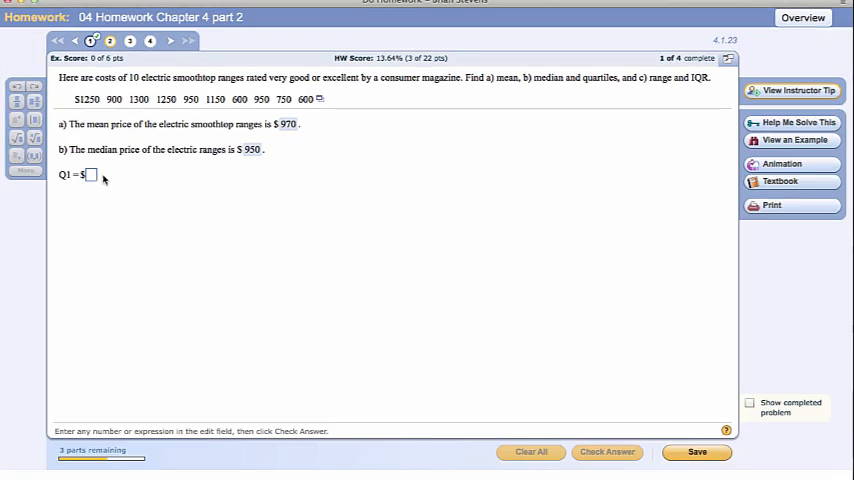
pyautogui.click(607, 451)
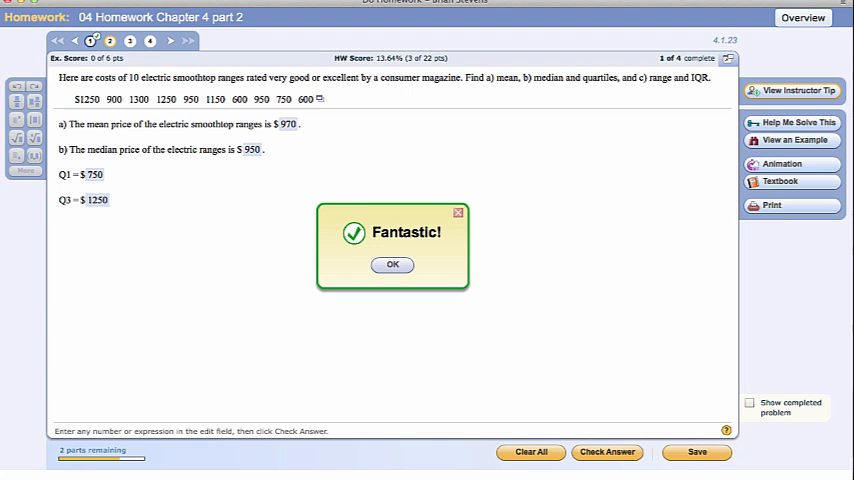
pyautogui.click(392, 264)
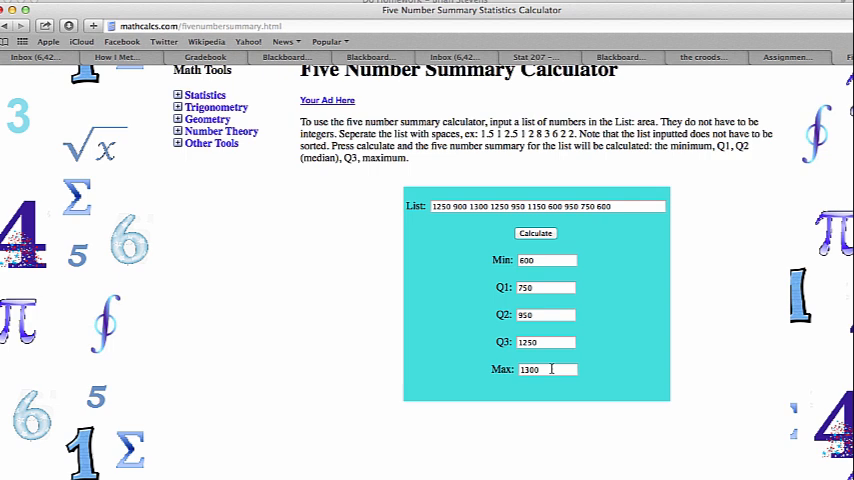
pyautogui.moveTo(611, 362)
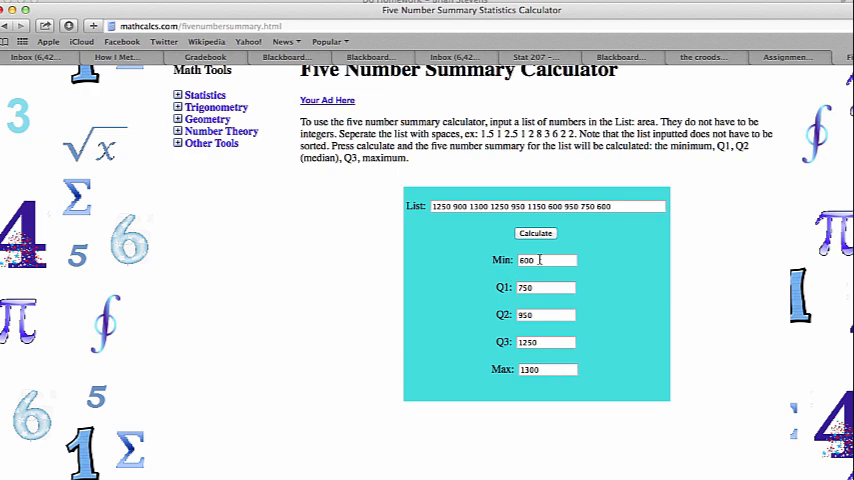
# Return from the calculator and submit range $700 and IQR $500.
pyautogui.press('F3')
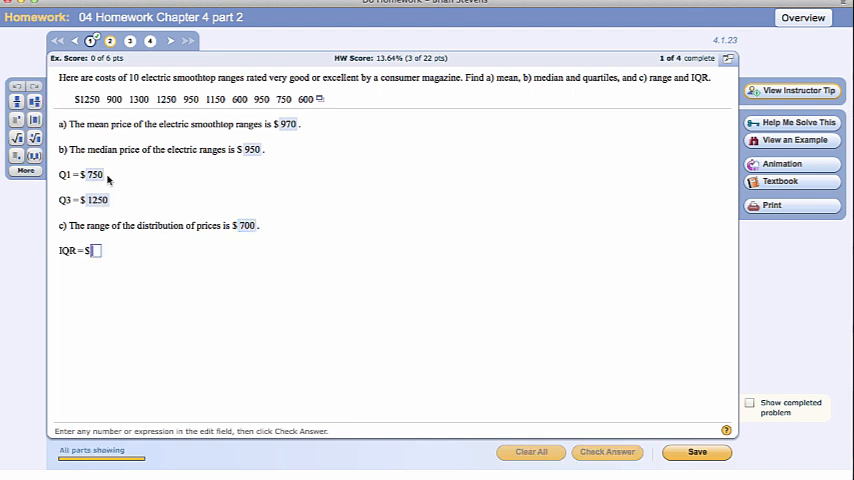
pyautogui.moveTo(100, 255)
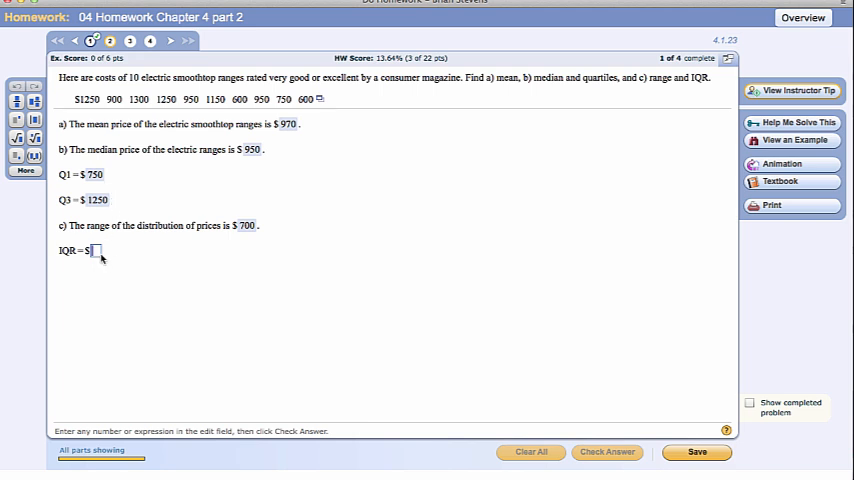
pyautogui.write('500')
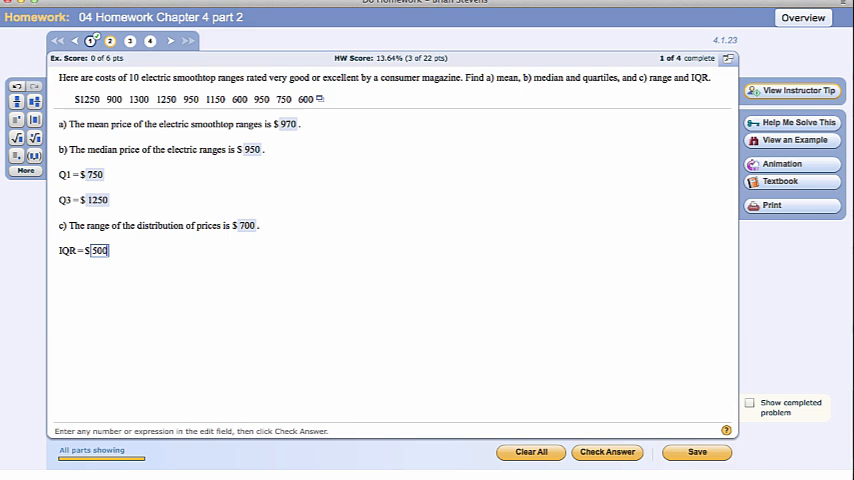
pyautogui.click(607, 451)
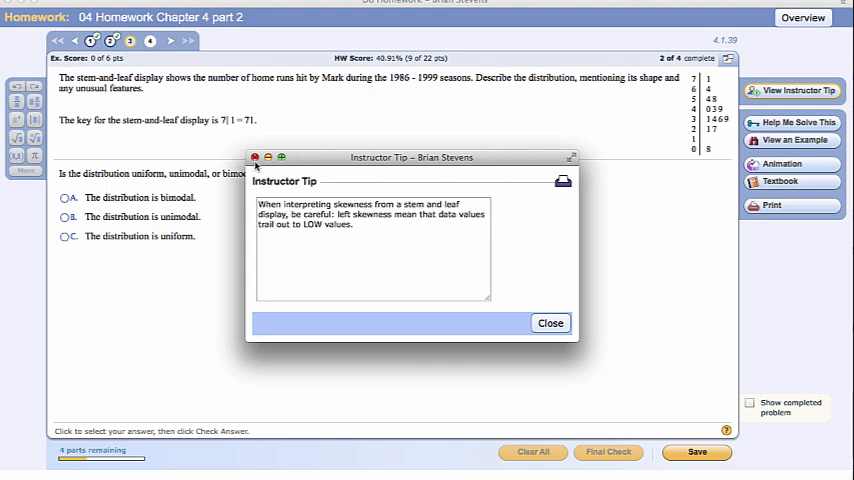
# Dismiss the instructor tip about skewness.
pyautogui.click(550, 323)
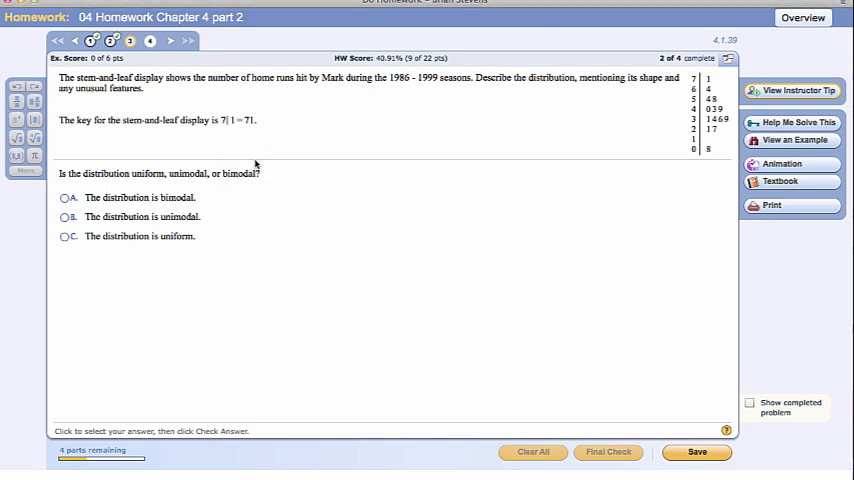
pyautogui.moveTo(228, 128)
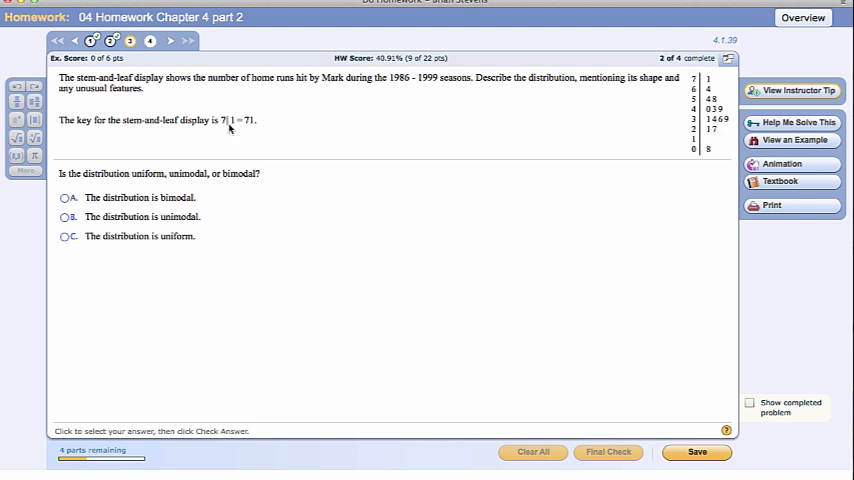
pyautogui.moveTo(632, 131)
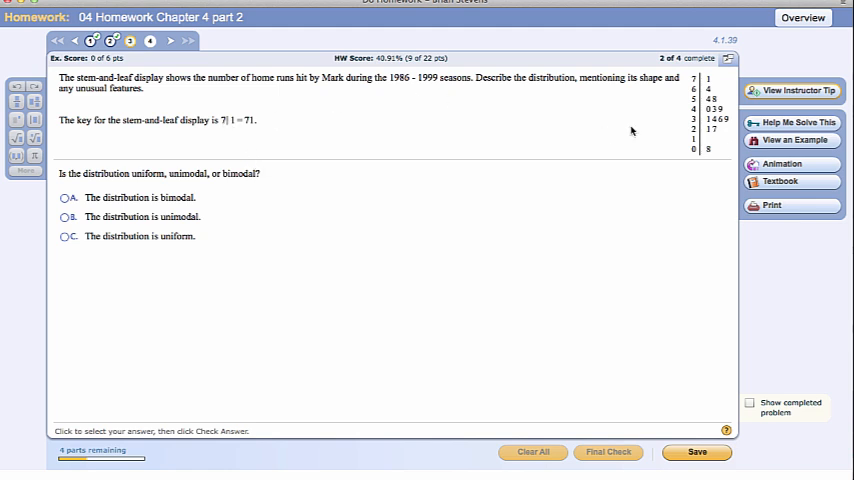
pyautogui.moveTo(710, 132)
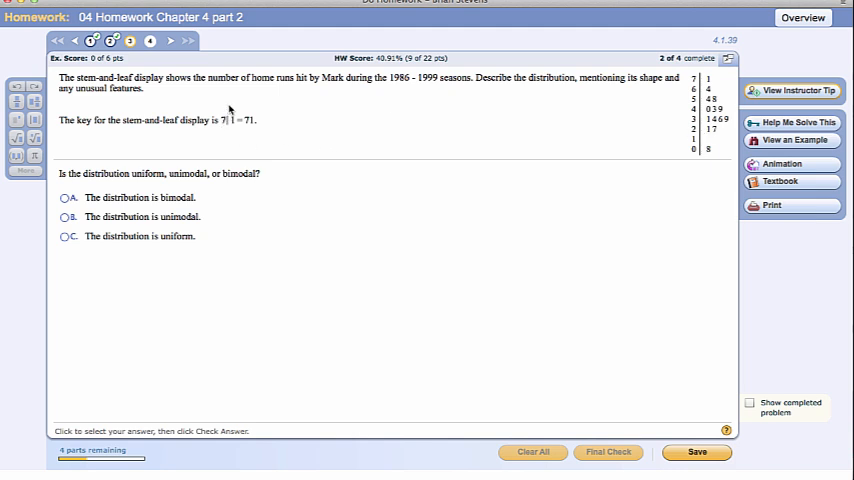
pyautogui.moveTo(281, 140)
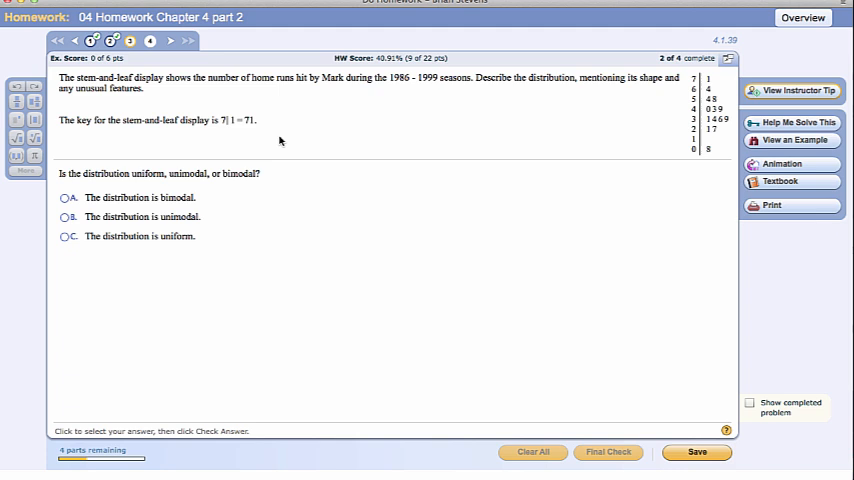
pyautogui.moveTo(647, 84)
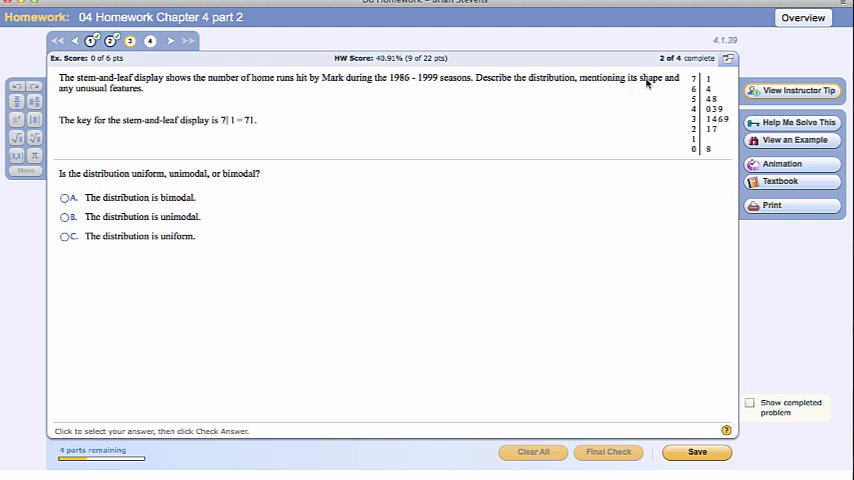
pyautogui.moveTo(718, 166)
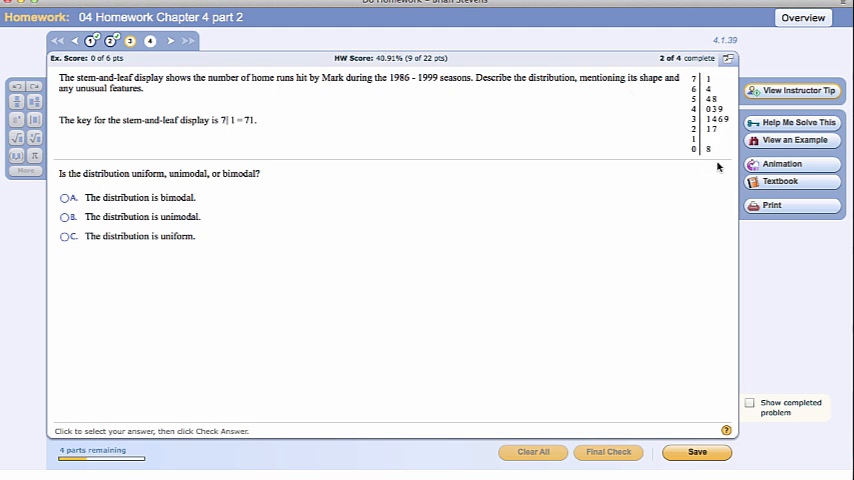
pyautogui.moveTo(623, 194)
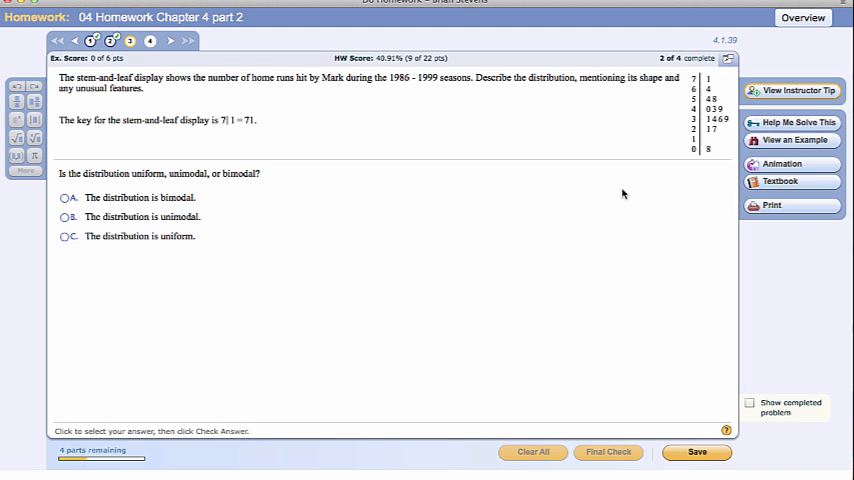
pyautogui.moveTo(705, 80)
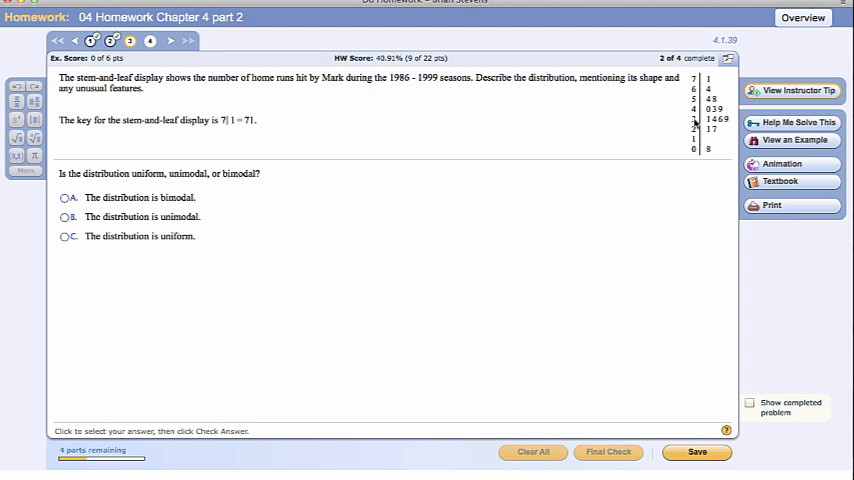
pyautogui.moveTo(708, 157)
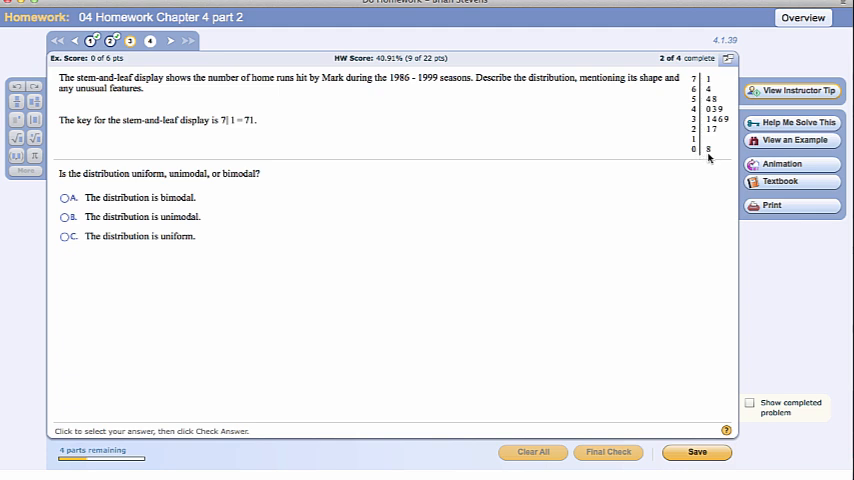
pyautogui.moveTo(695, 78)
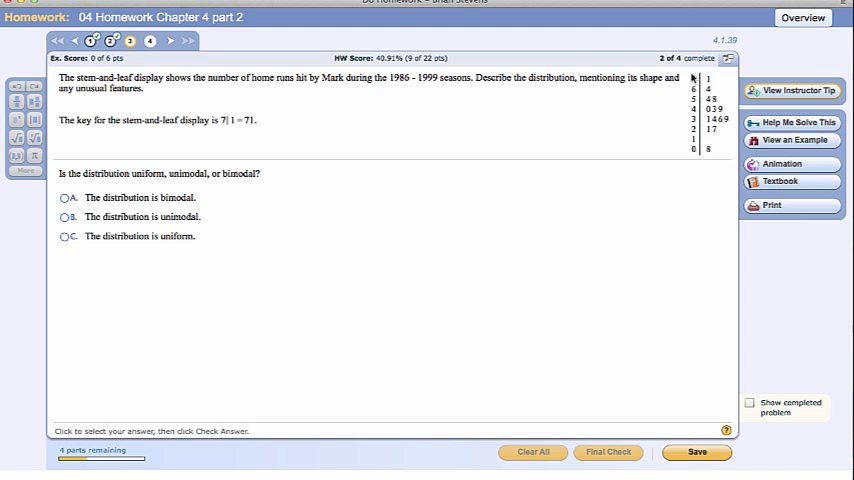
# Answer the home-run distribution shape as unimodal and skewed to the right.
pyautogui.click(66, 217)
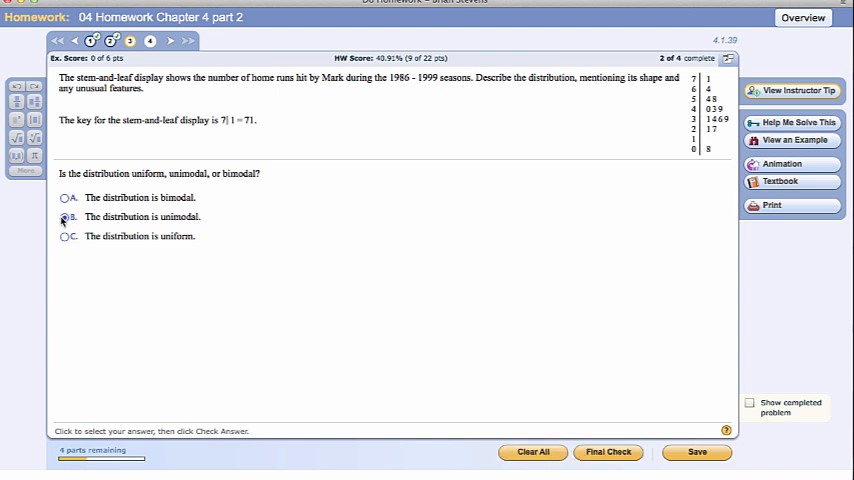
pyautogui.click(66, 217)
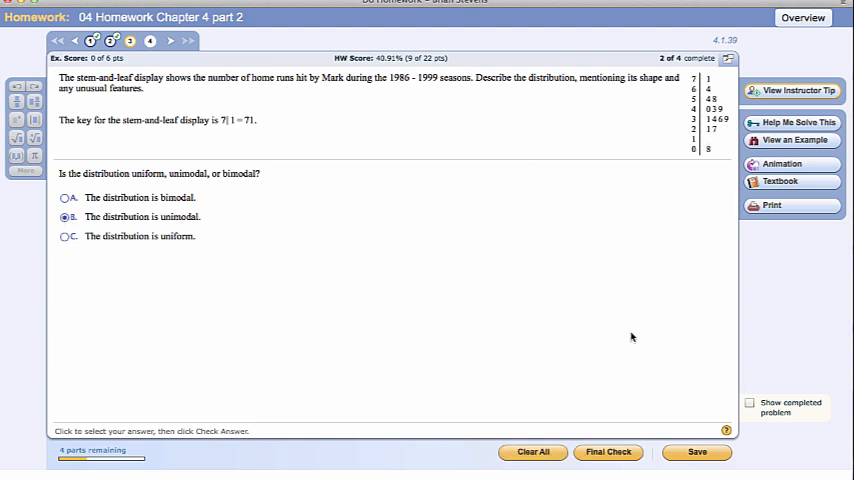
pyautogui.click(608, 451)
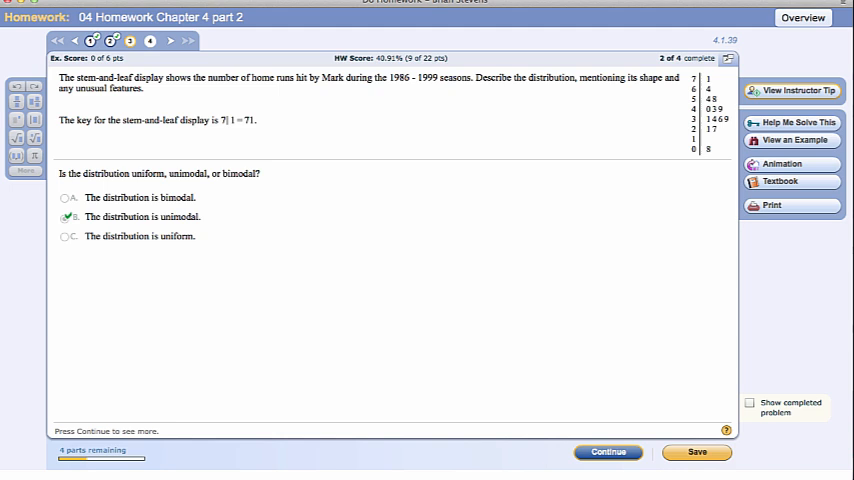
pyautogui.click(607, 451)
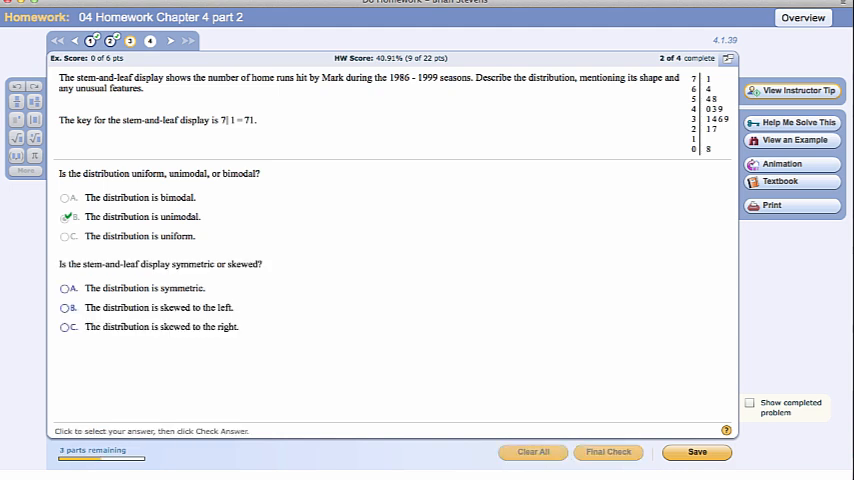
pyautogui.moveTo(720, 131)
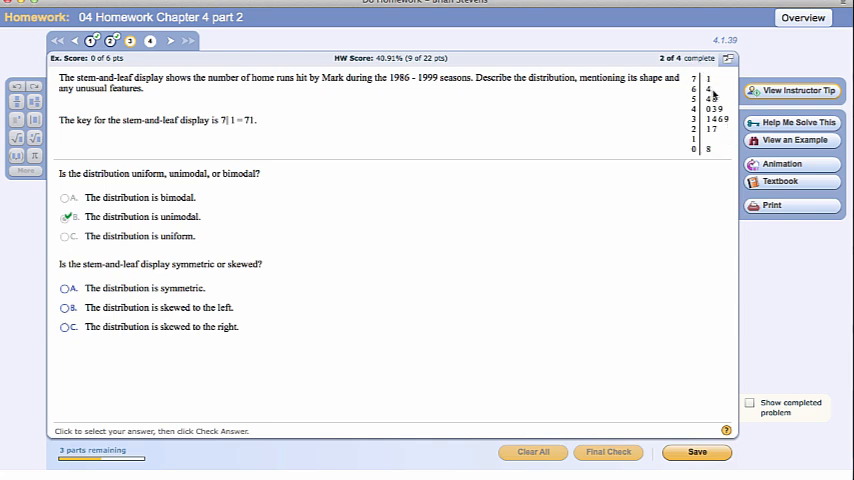
pyautogui.moveTo(781, 230)
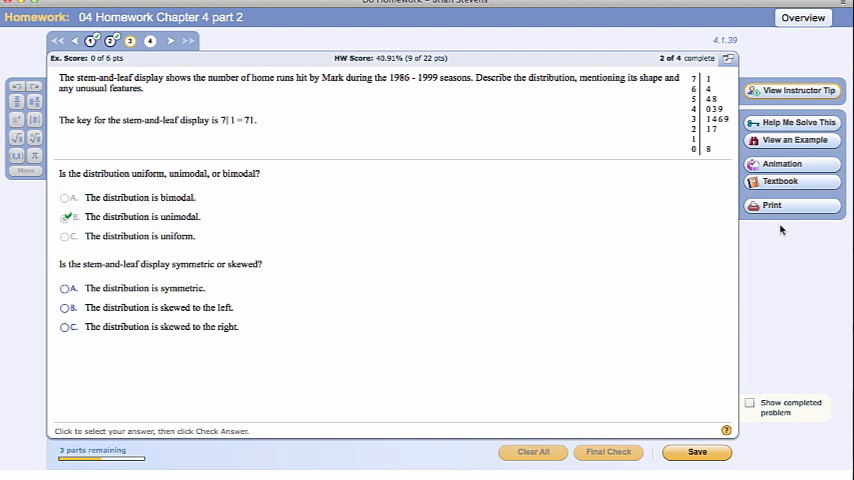
pyautogui.moveTo(618, 207)
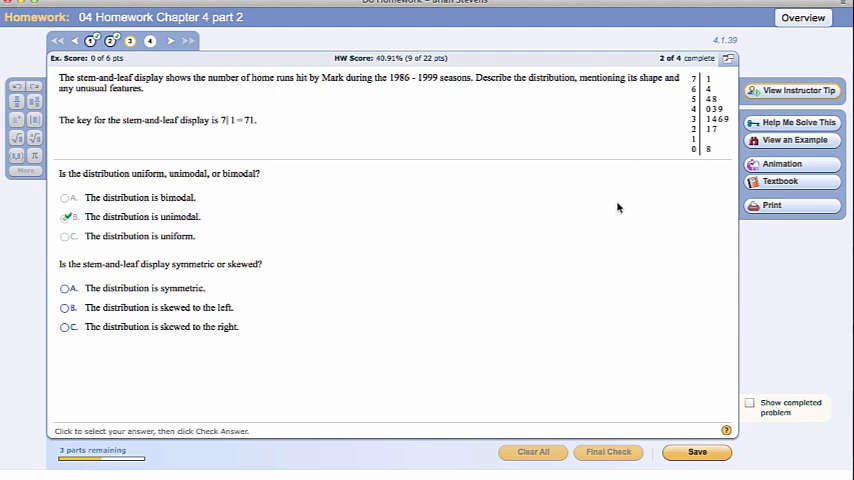
pyautogui.moveTo(755, 223)
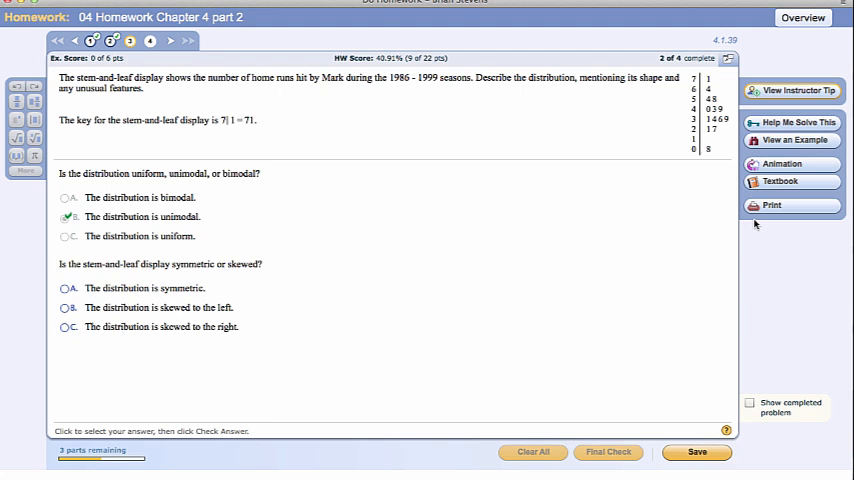
pyautogui.moveTo(712, 82)
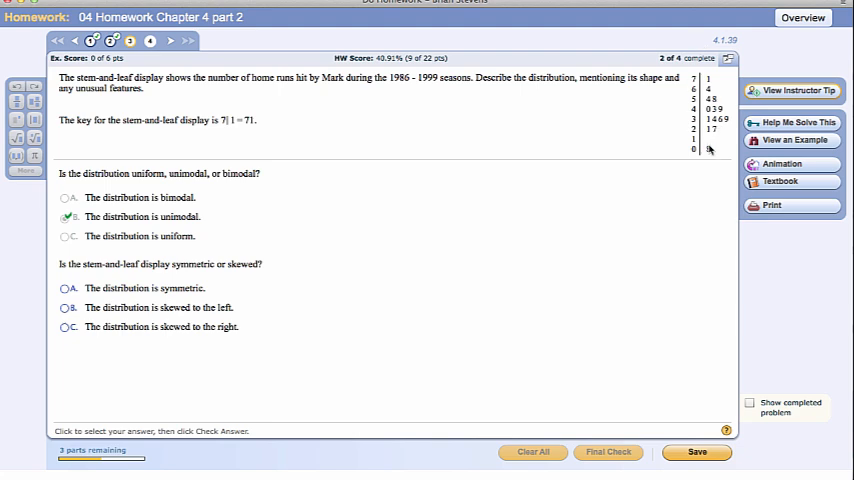
pyautogui.moveTo(708, 149)
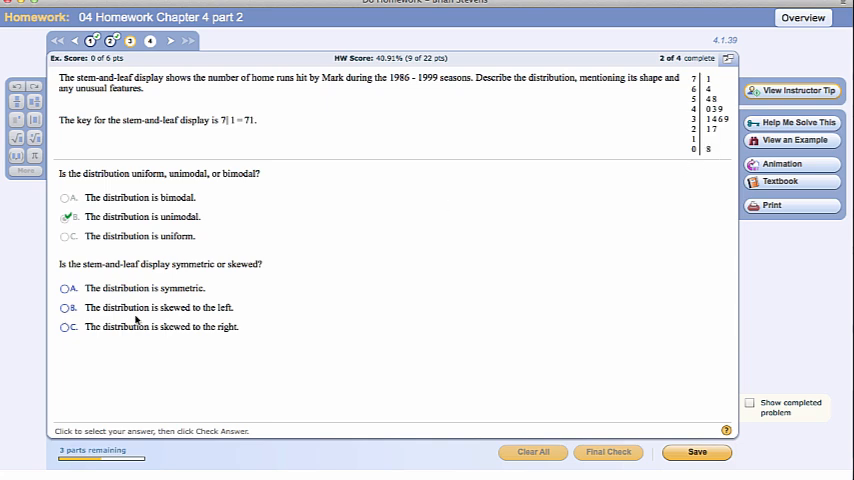
pyautogui.click(66, 327)
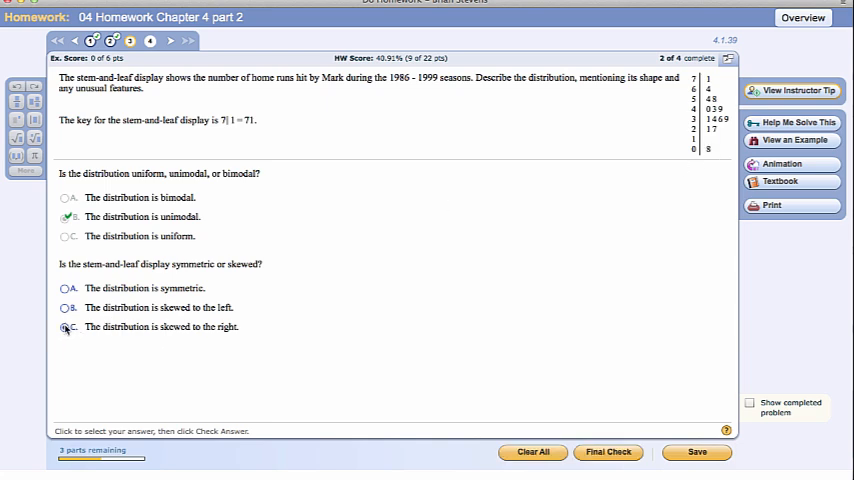
pyautogui.click(66, 327)
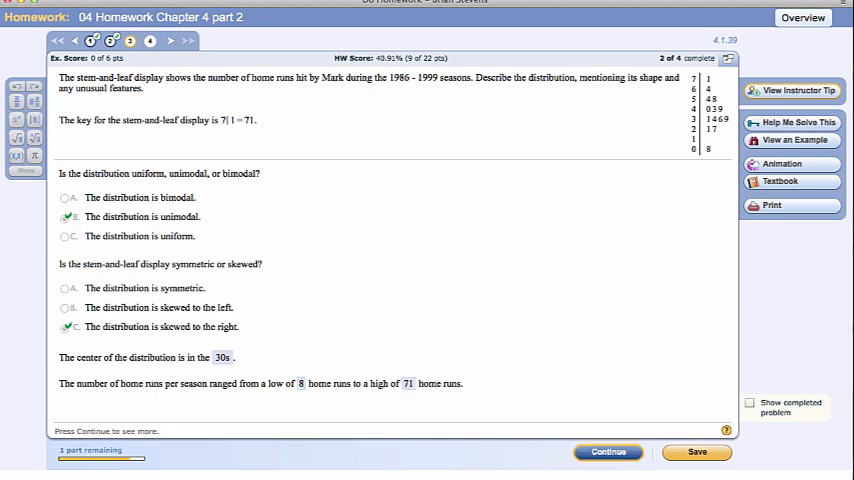
# Choose the 8-home-run season as the unusual feature and submit the final check.
pyautogui.click(608, 451)
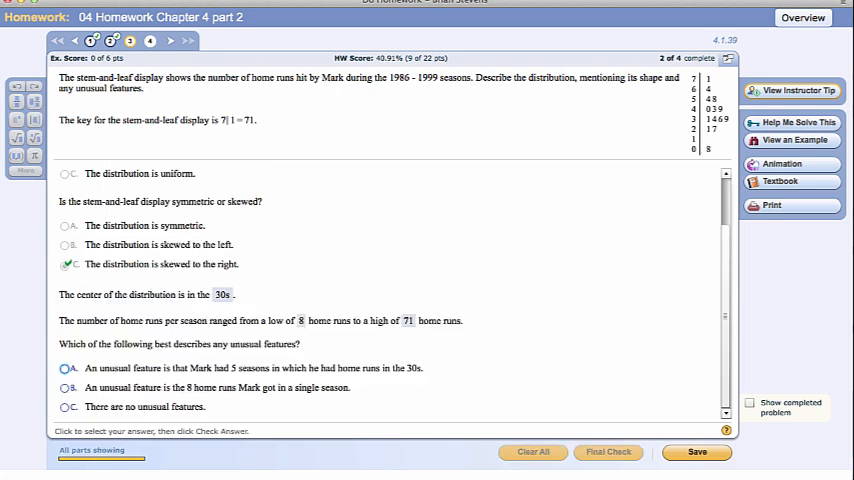
pyautogui.moveTo(333, 397)
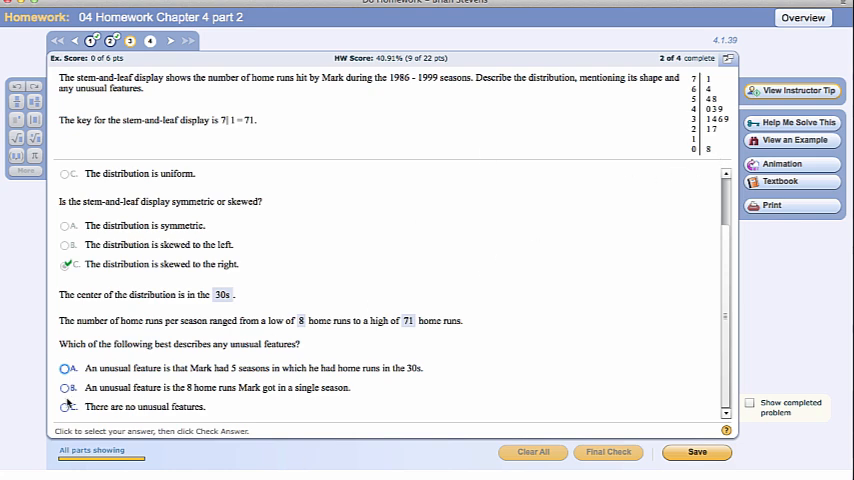
pyautogui.click(67, 388)
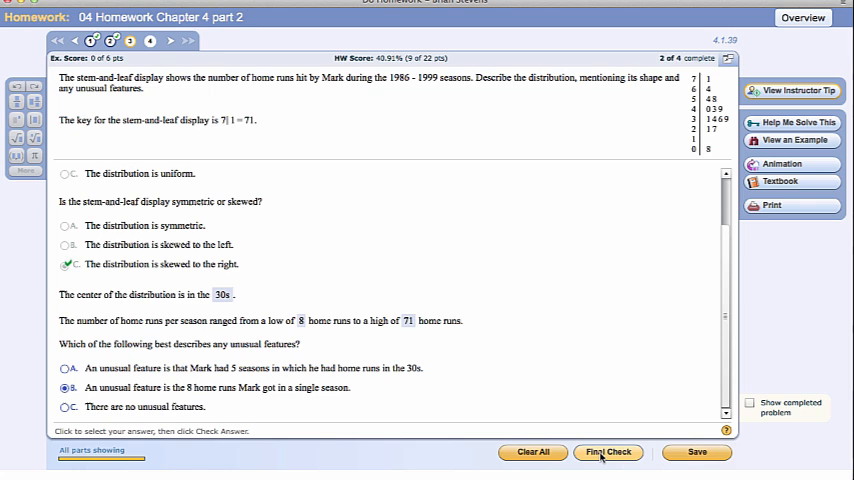
pyautogui.click(608, 451)
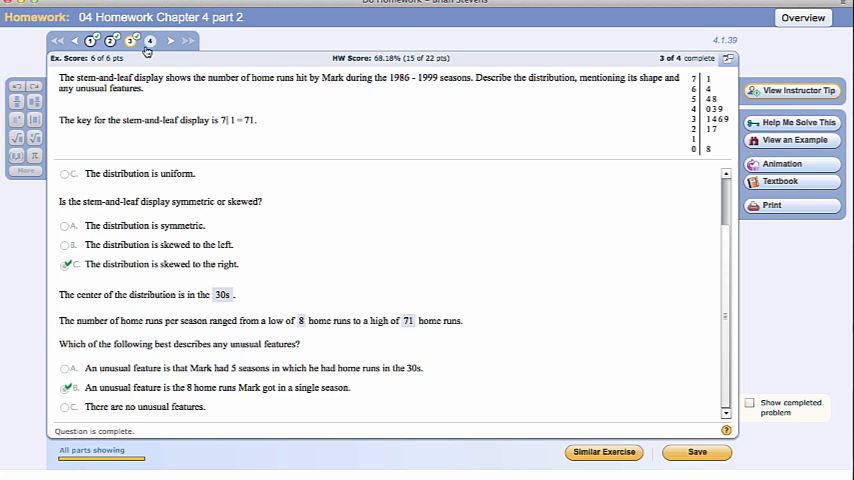
pyautogui.moveTo(240, 95)
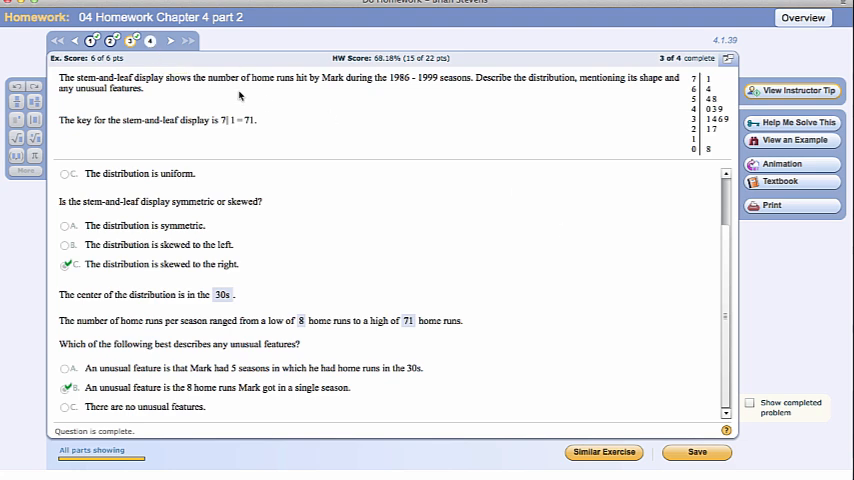
pyautogui.moveTo(248, 138)
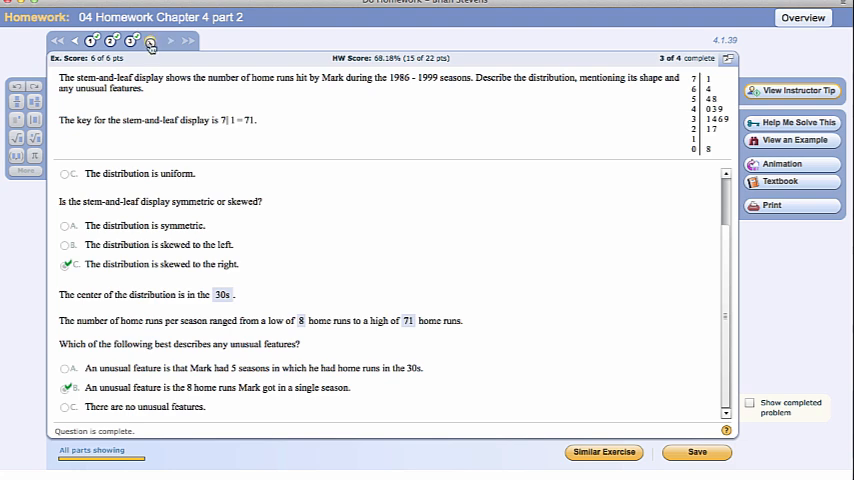
pyautogui.click(150, 41)
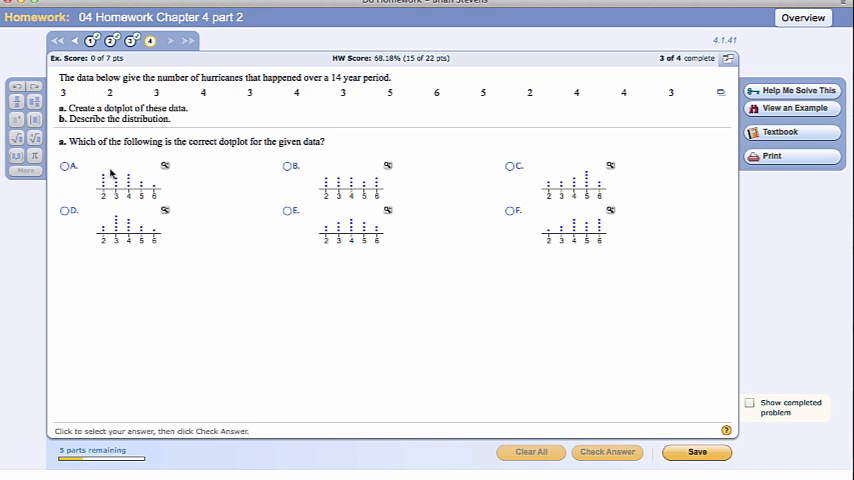
pyautogui.moveTo(140, 218)
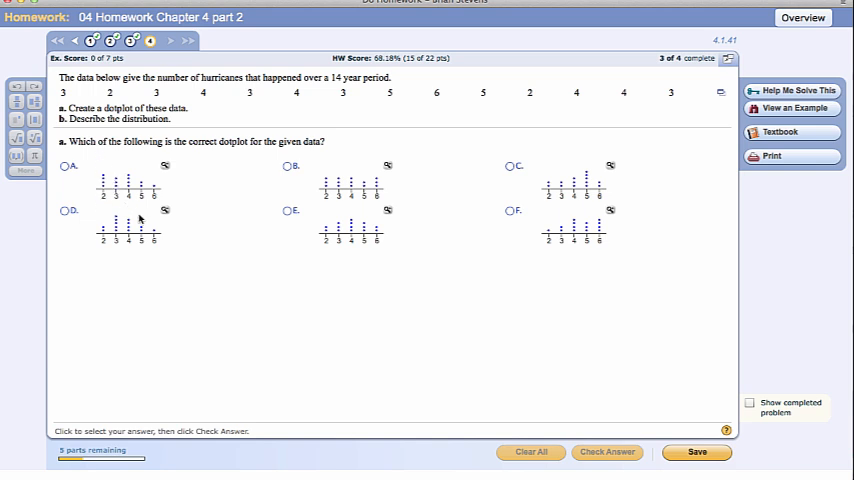
pyautogui.moveTo(725, 90)
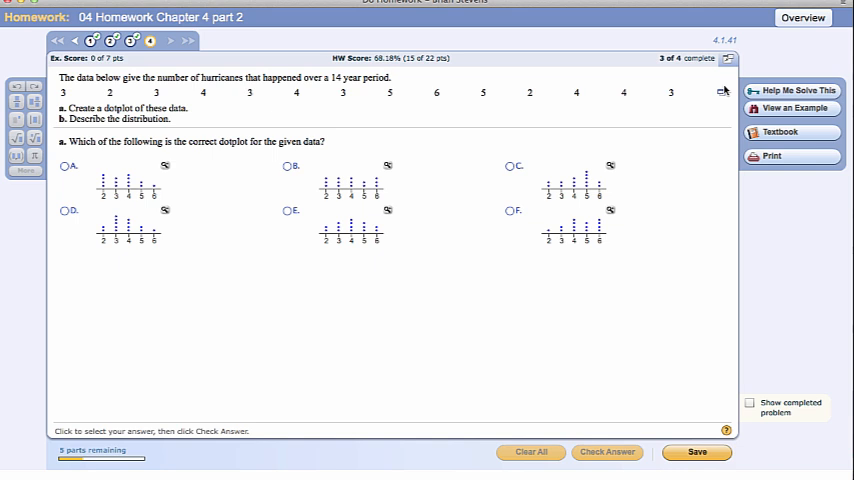
# Bring up the hurricane count data for copying into JMP.
pyautogui.click(723, 90)
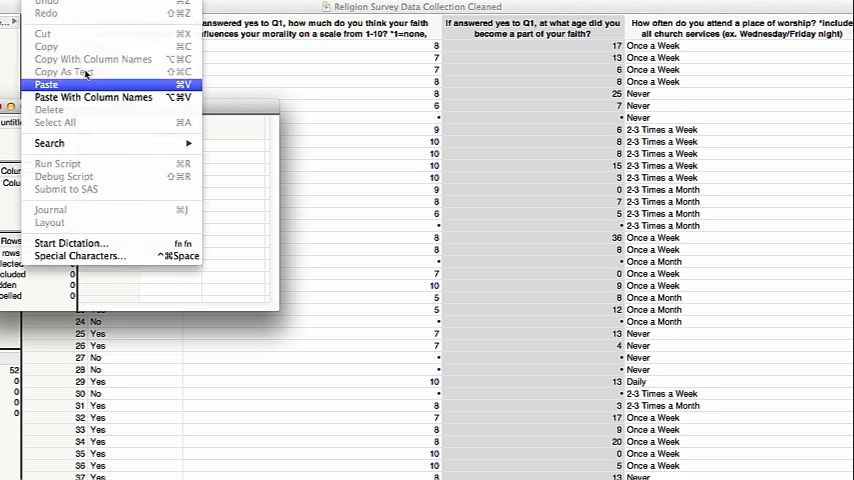
# Paste the hurricane counts into JMP and run a Distribution of Column 1 with a count axis.
pyautogui.click(46, 84)
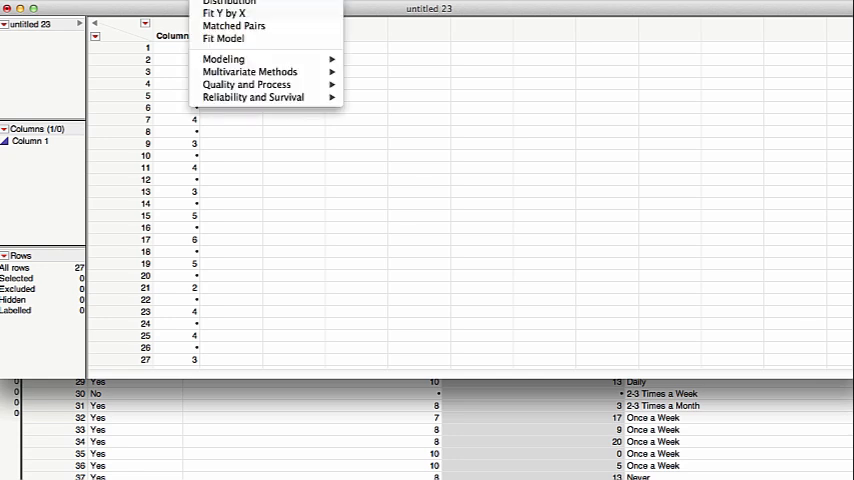
pyautogui.moveTo(230, 3)
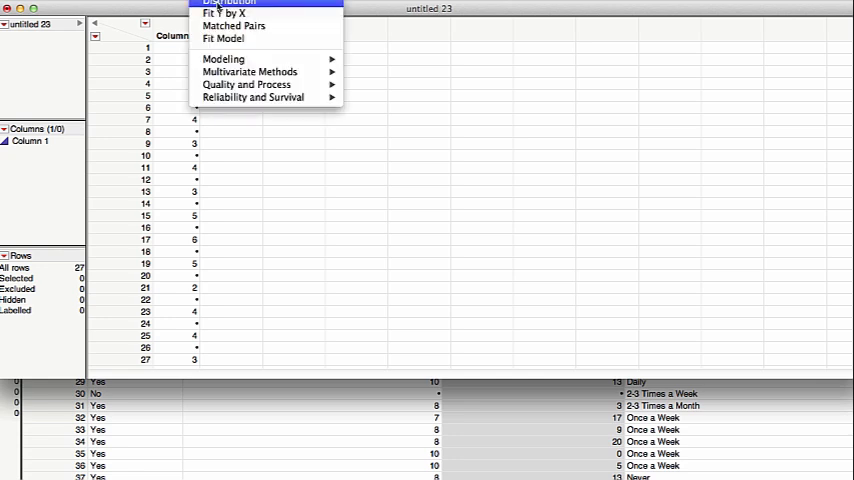
pyautogui.click(228, 3)
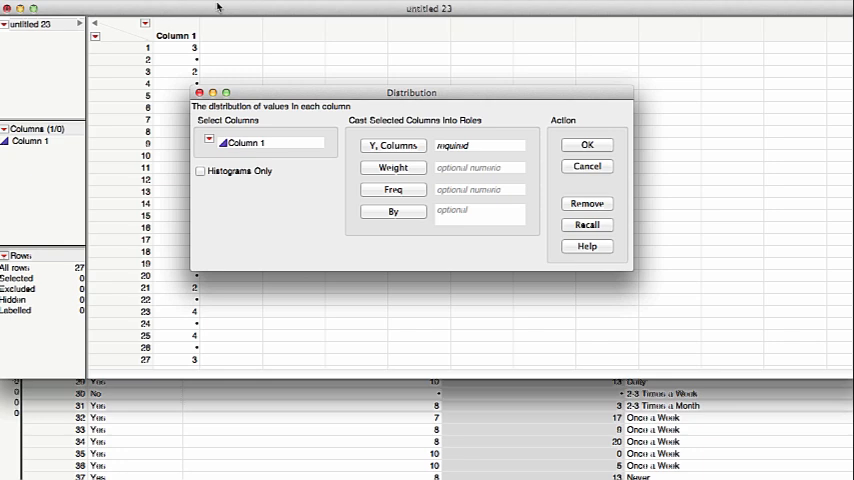
pyautogui.click(392, 145)
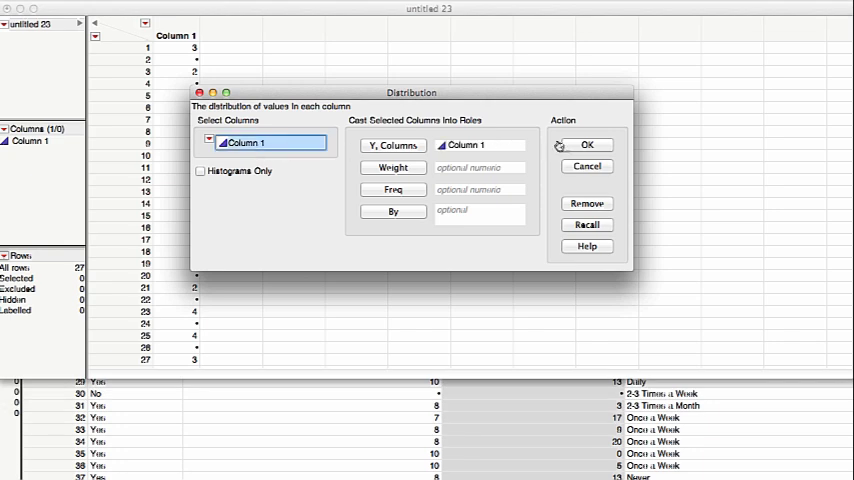
pyautogui.click(587, 145)
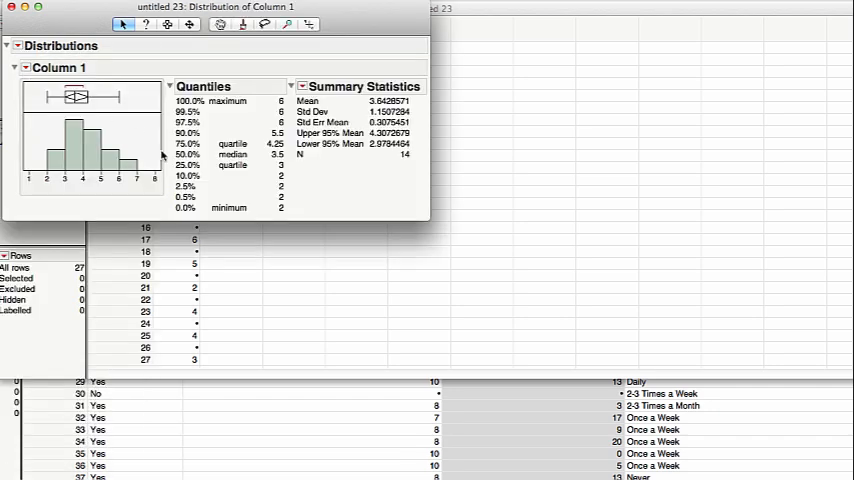
pyautogui.click(25, 67)
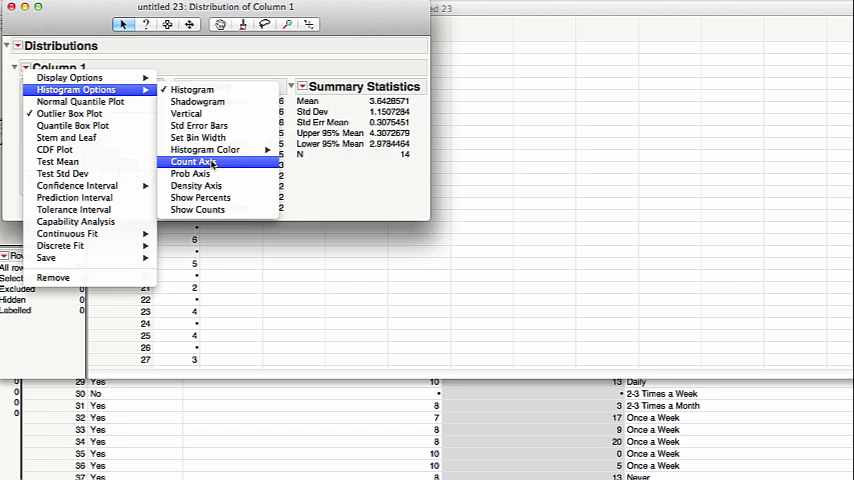
pyautogui.click(192, 161)
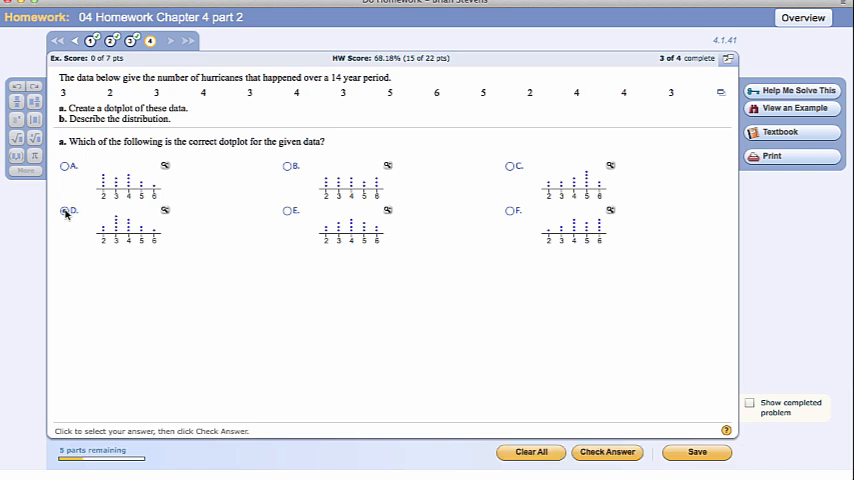
# Select dotplot D for the 14 years of hurricane counts.
pyautogui.click(66, 210)
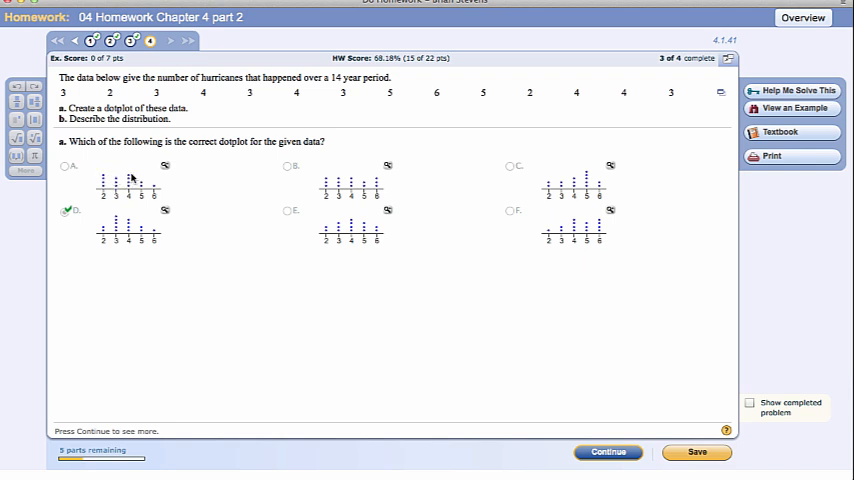
pyautogui.moveTo(273, 180)
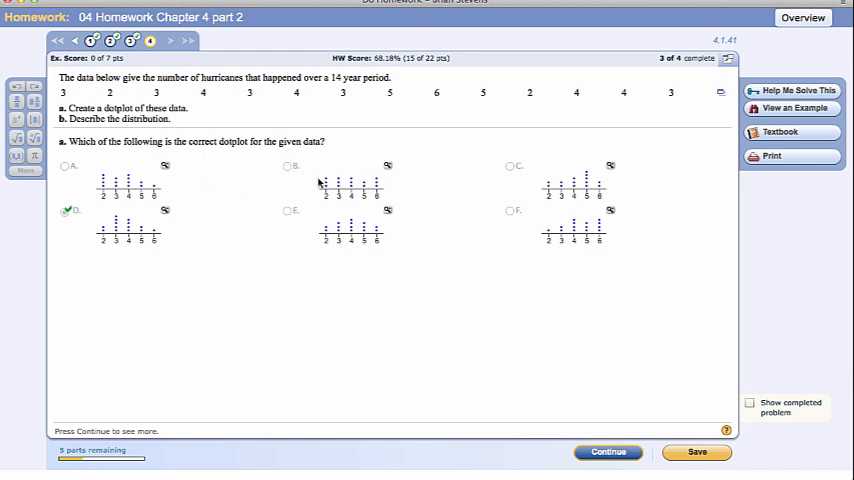
pyautogui.moveTo(365, 183)
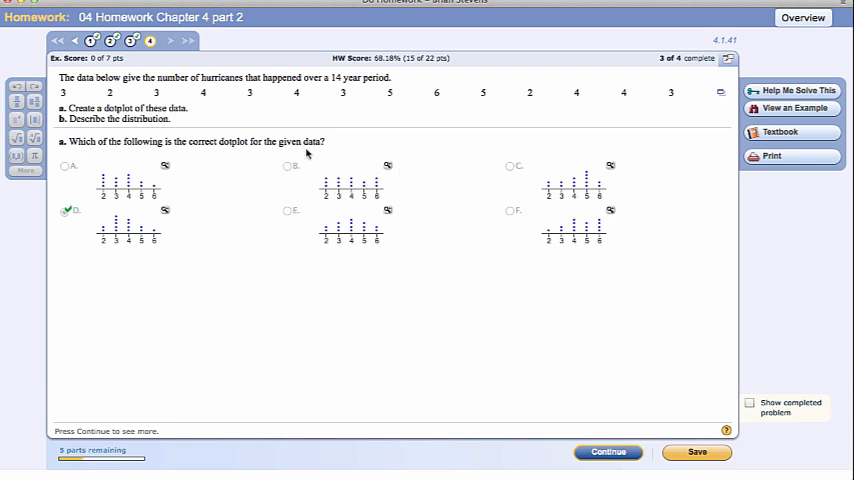
pyautogui.moveTo(514, 169)
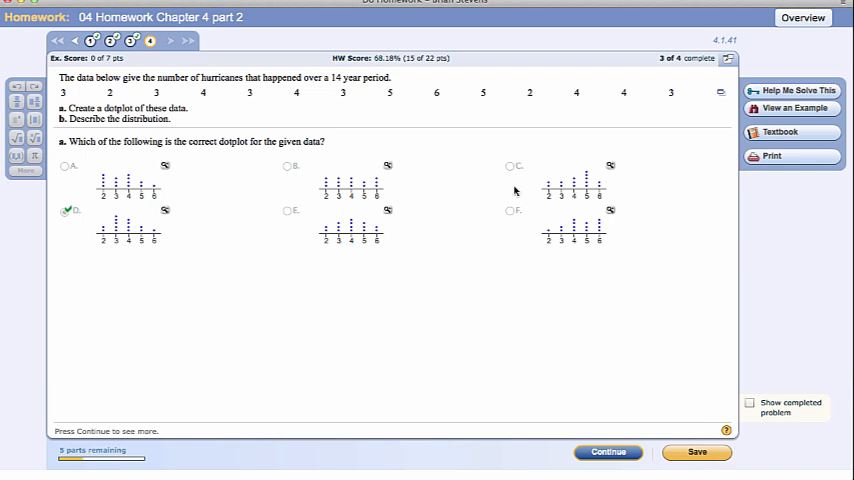
pyautogui.moveTo(589, 179)
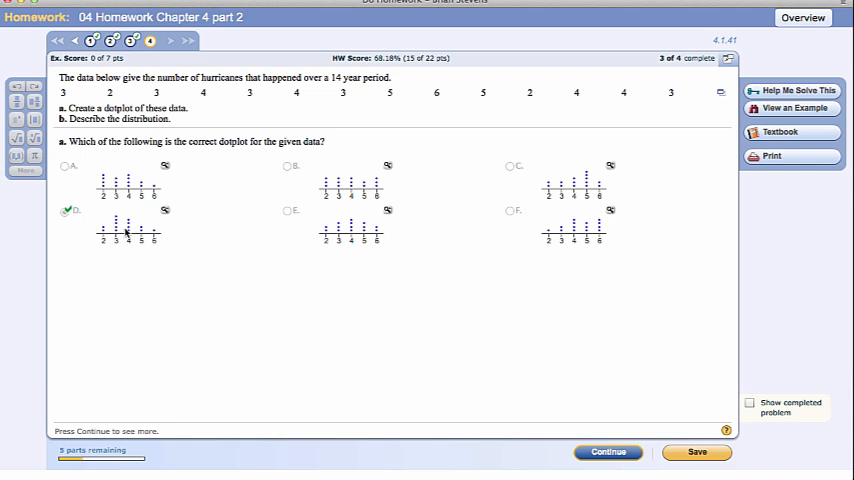
pyautogui.moveTo(335, 210)
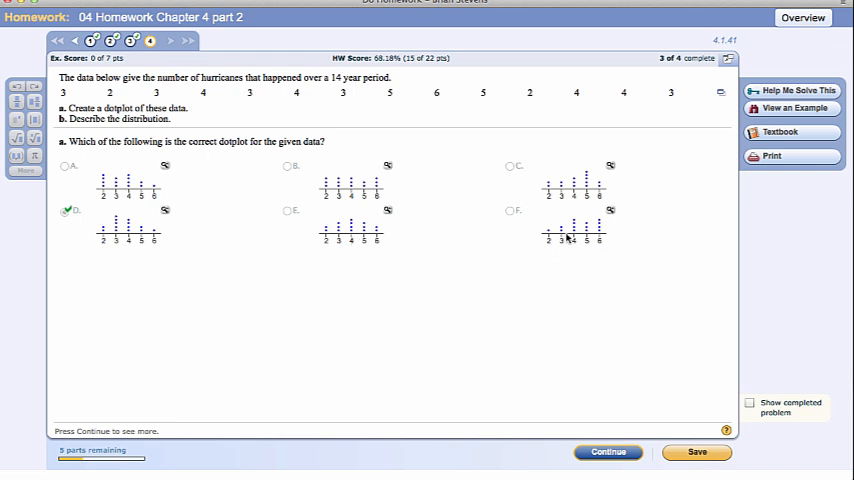
pyautogui.moveTo(605, 236)
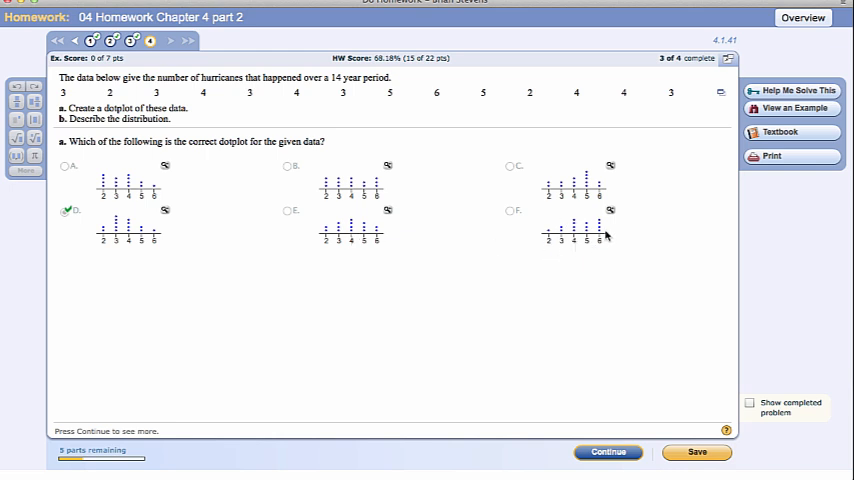
pyautogui.moveTo(573, 216)
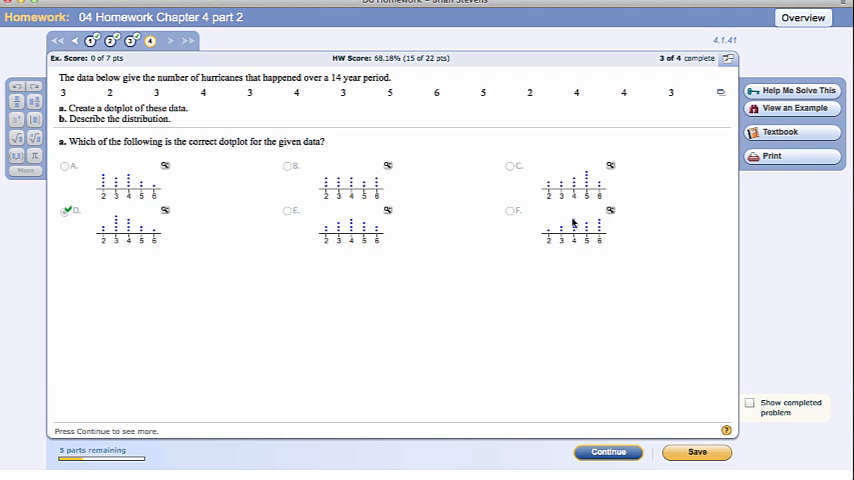
pyautogui.moveTo(584, 224)
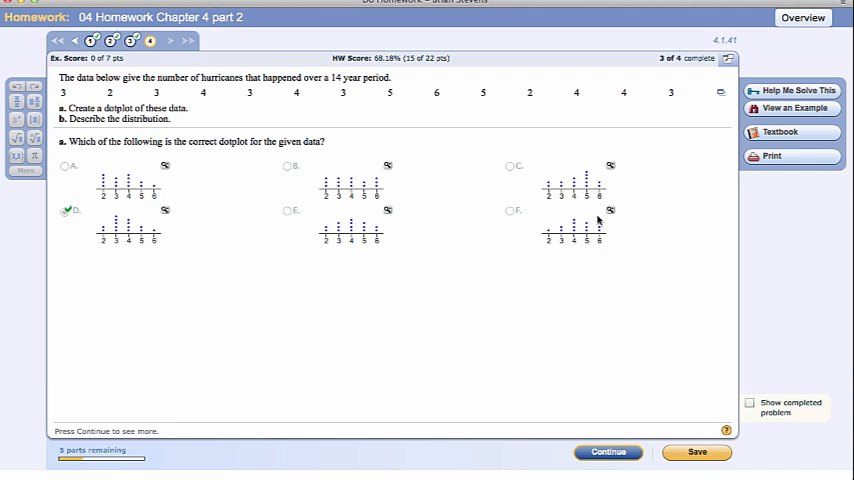
pyautogui.moveTo(594, 258)
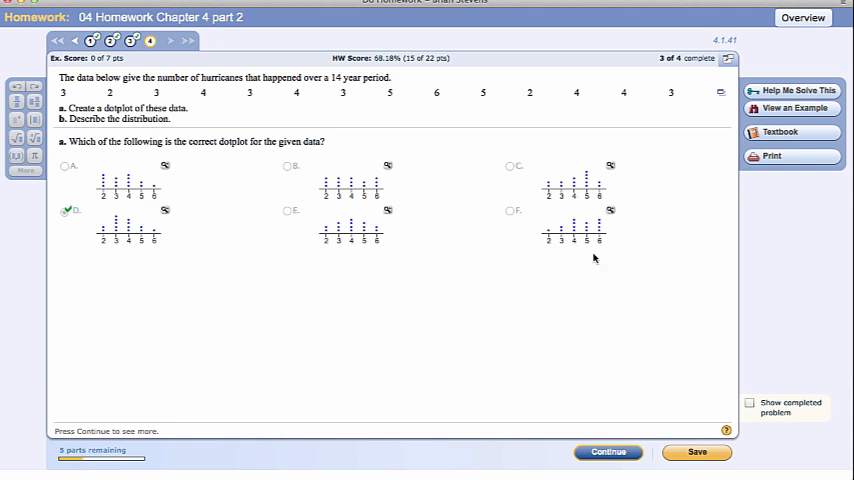
pyautogui.moveTo(603, 211)
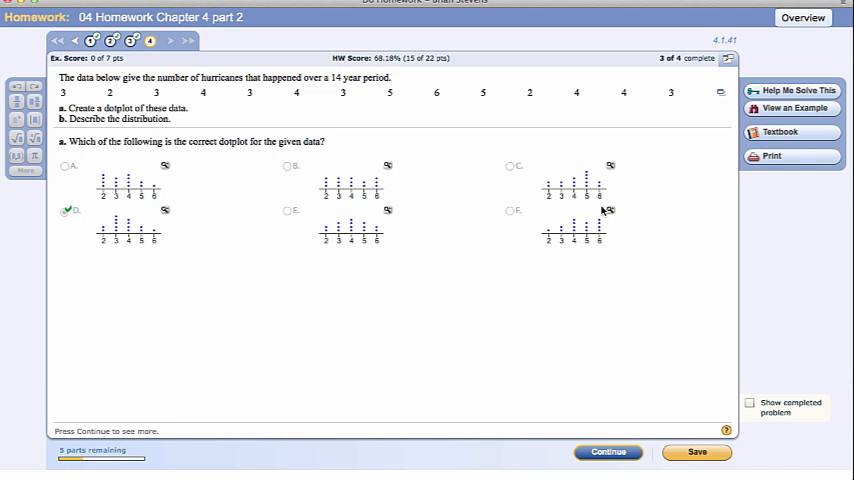
pyautogui.moveTo(598, 212)
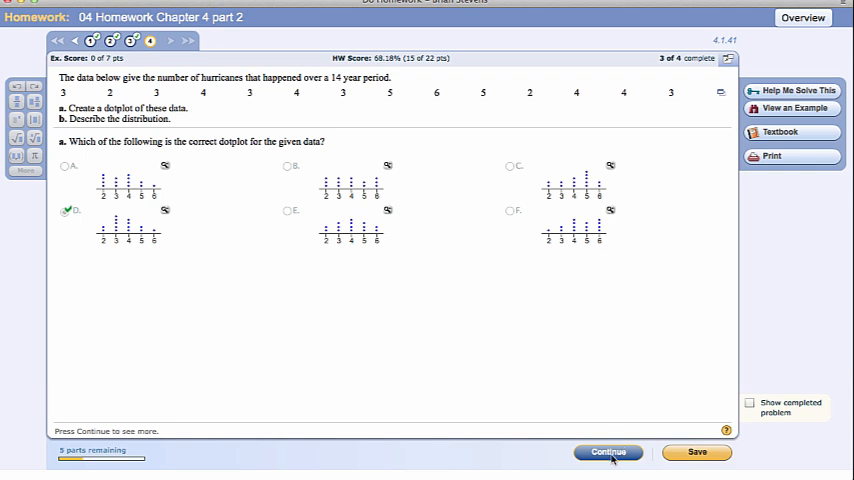
# Submit dotplot D, dismiss the Excellent message, and scroll to the describe-the-distribution part.
pyautogui.click(608, 451)
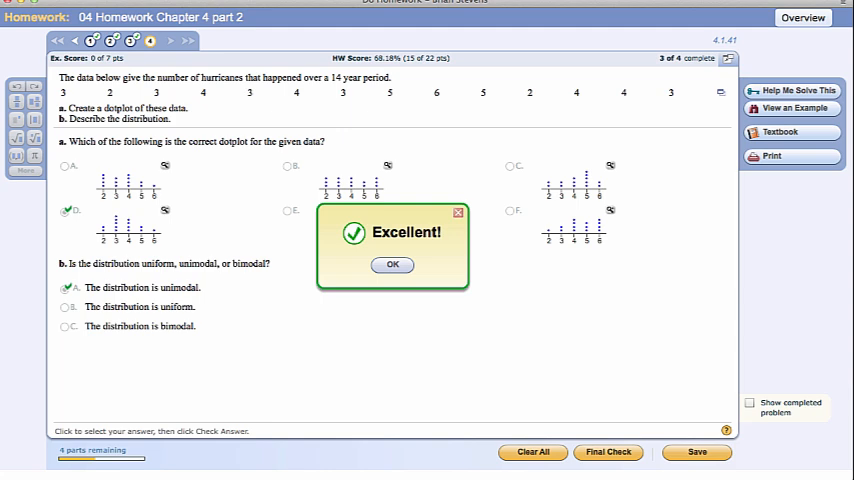
pyautogui.click(392, 264)
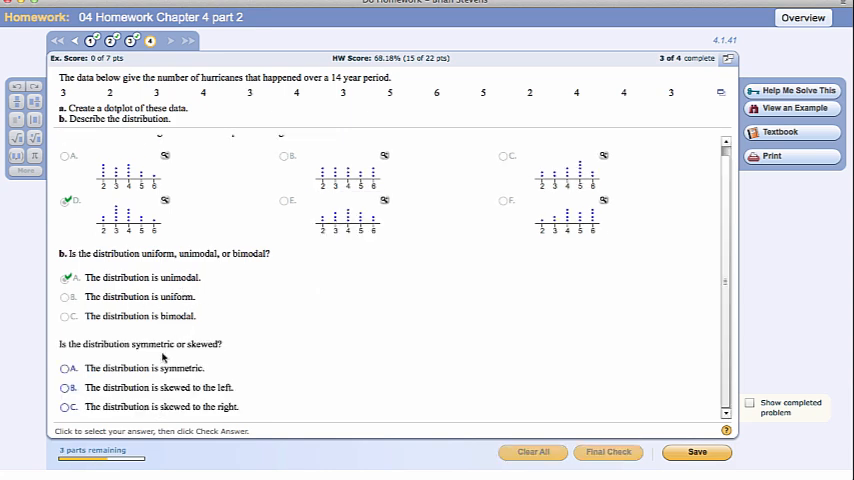
pyautogui.moveTo(174, 417)
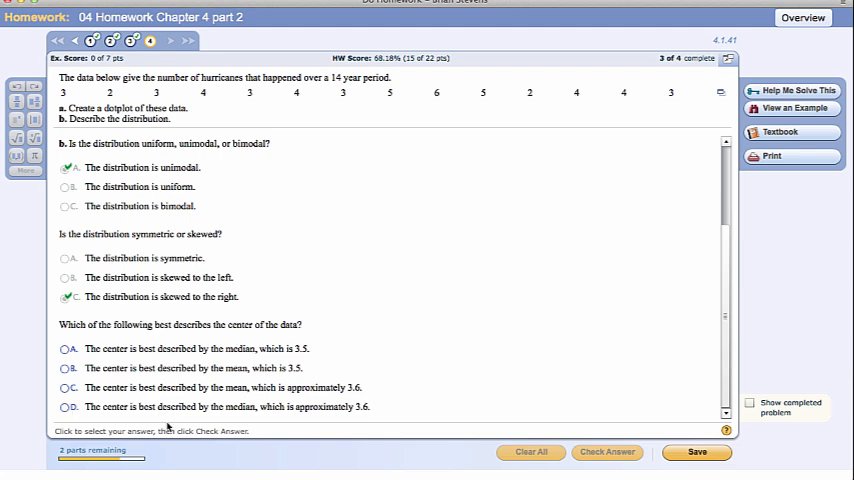
pyautogui.moveTo(245, 8)
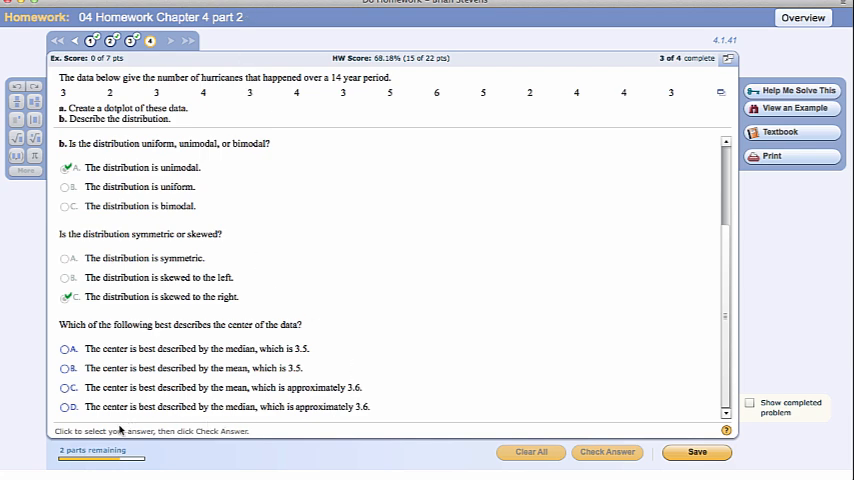
pyautogui.moveTo(402, 365)
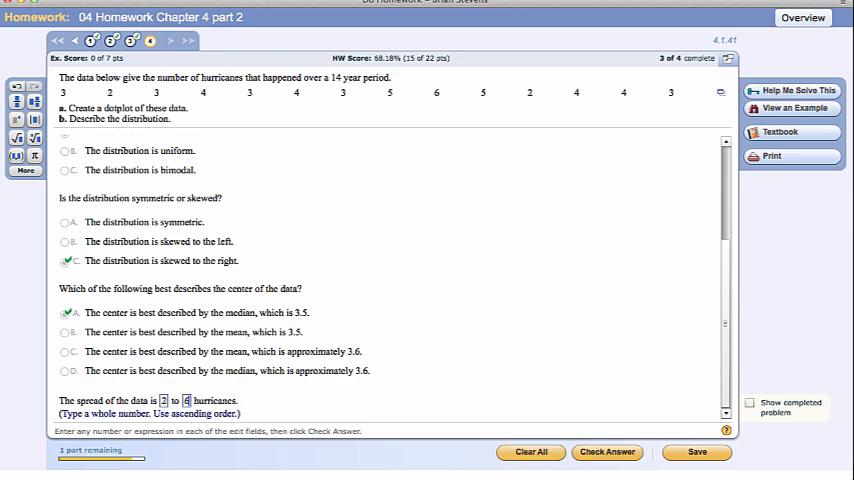
pyautogui.scroll(-3)
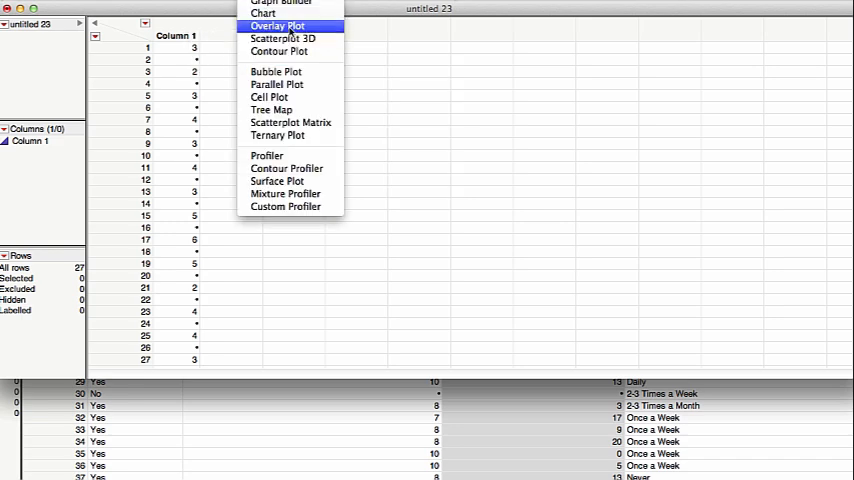
# Create an overlay plot of Column 1 by row with Connect Thru Missing enabled.
pyautogui.click(277, 25)
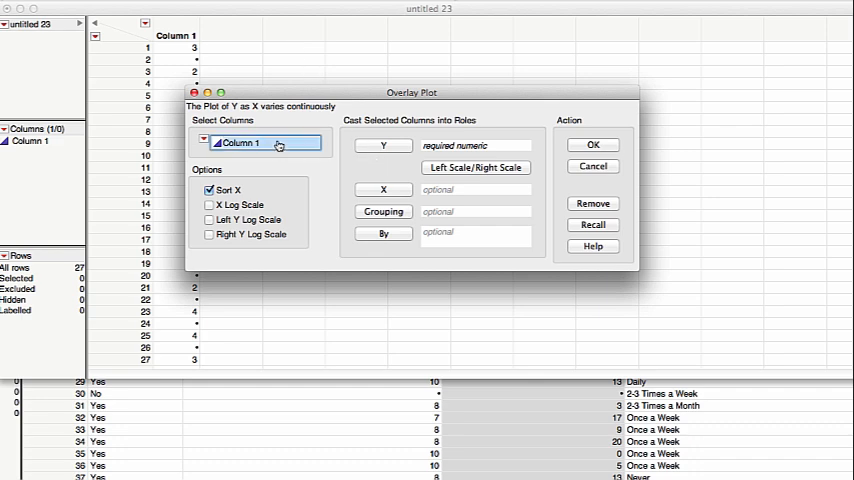
pyautogui.click(592, 144)
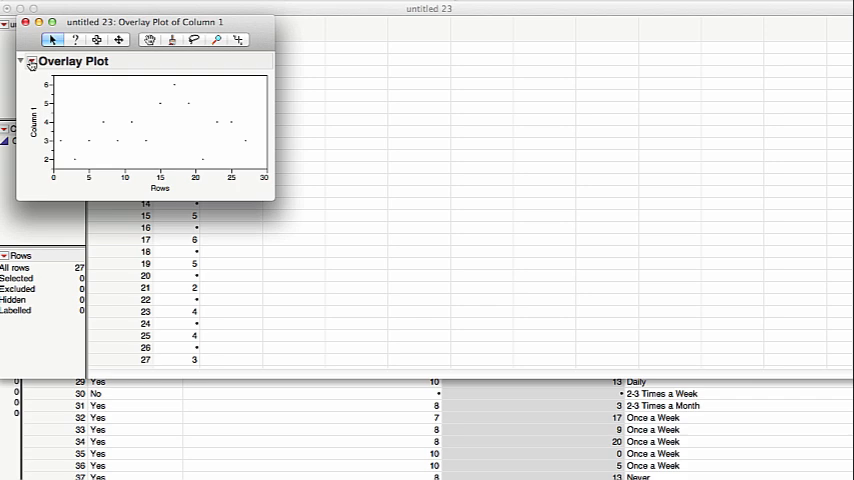
pyautogui.click(20, 61)
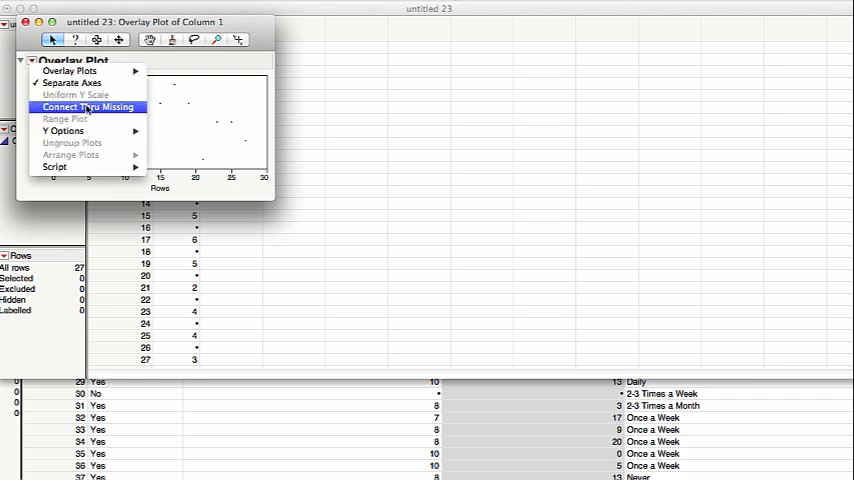
pyautogui.click(89, 107)
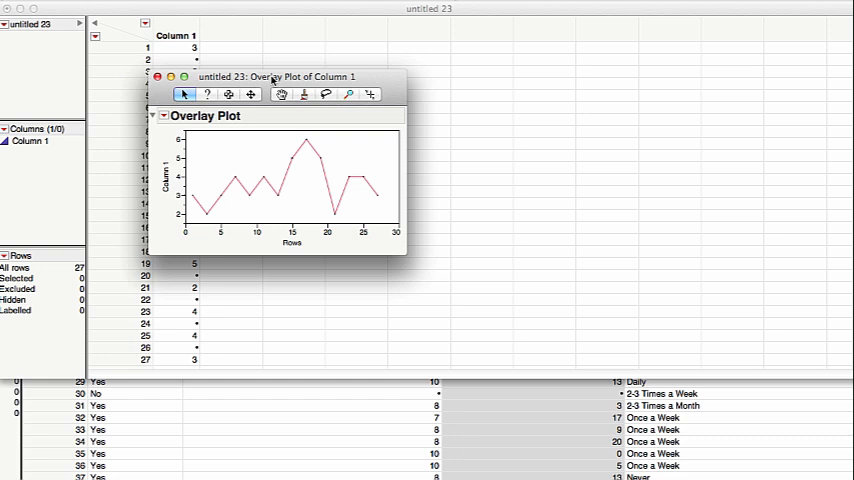
pyautogui.moveTo(384, 276)
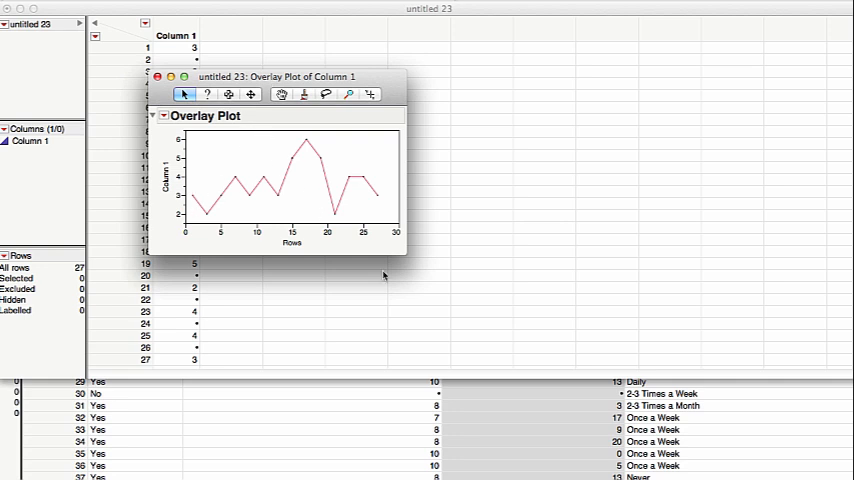
pyautogui.moveTo(468, 412)
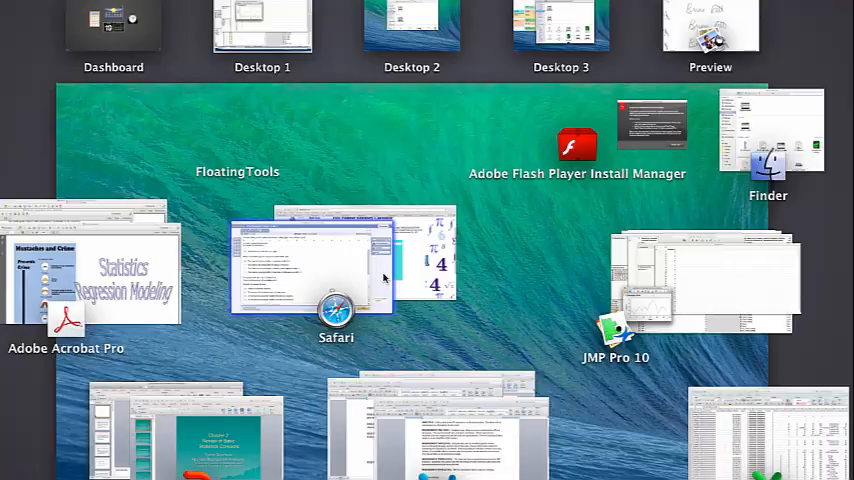
# Return to the browser and answer that the hurricane counts have no unusual features.
pyautogui.click(312, 265)
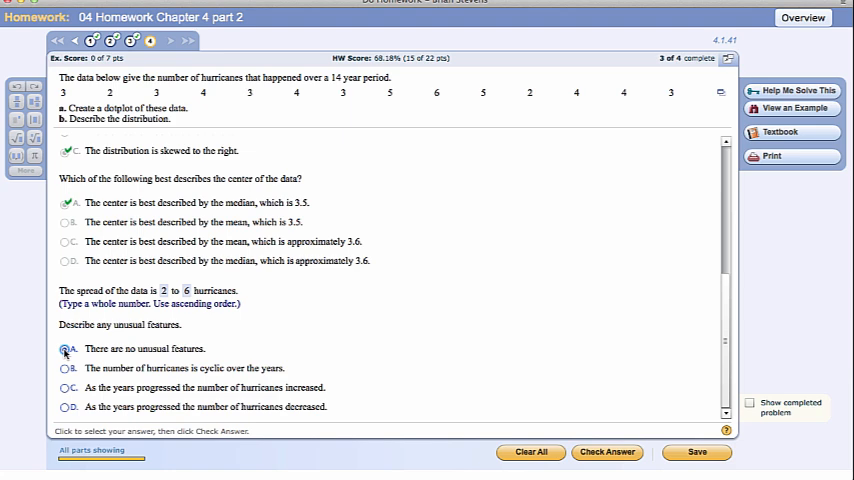
pyautogui.click(607, 452)
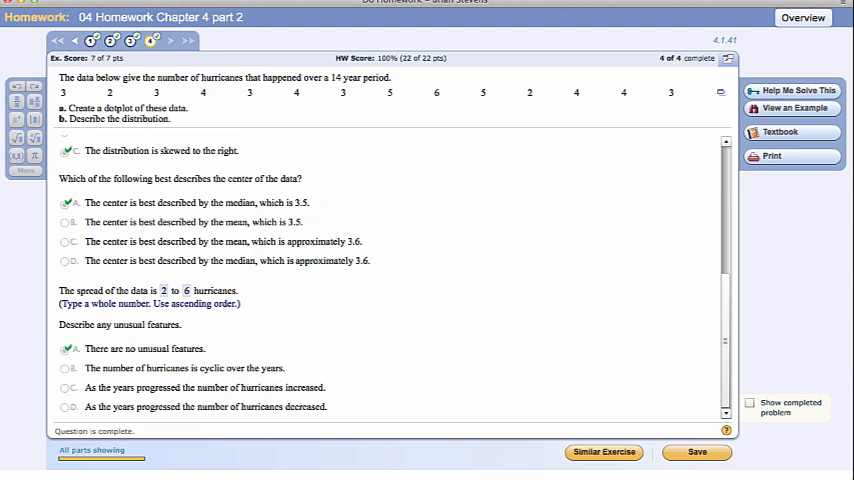